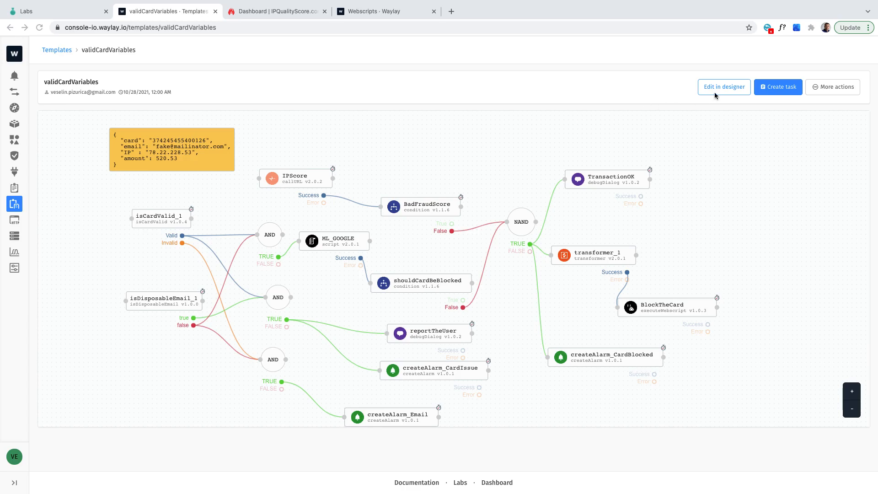
- Open the validCardVariables template in the designer and hide the block palette
click(723, 87)
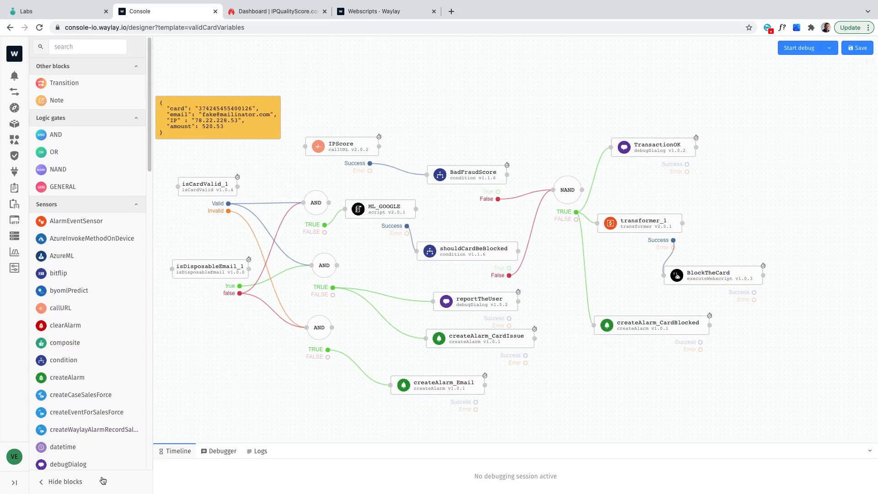
click(64, 482)
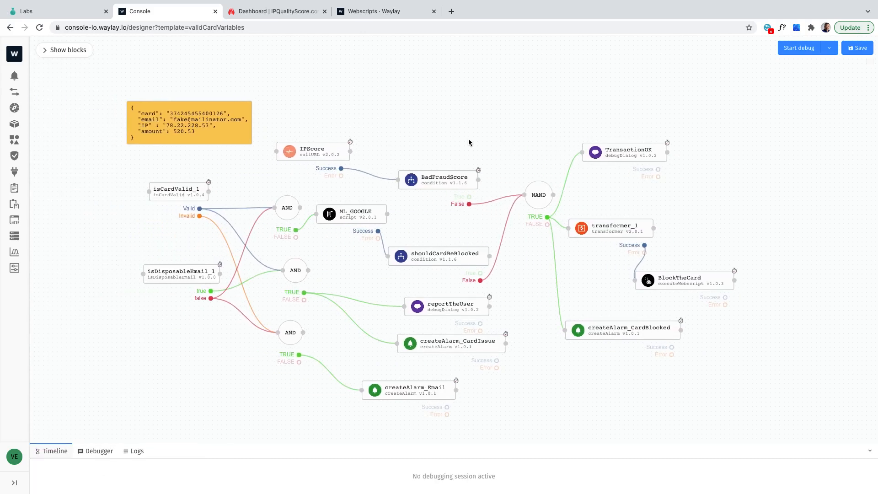
mouse_move(214, 125)
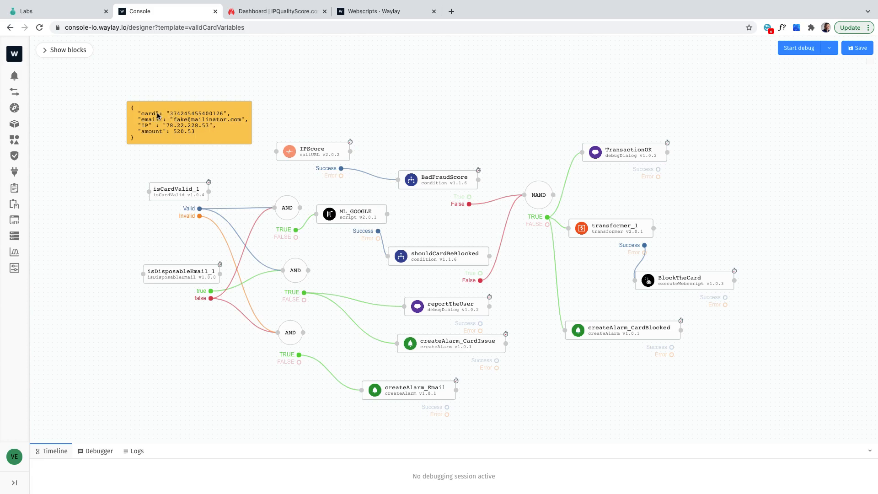
mouse_move(182, 127)
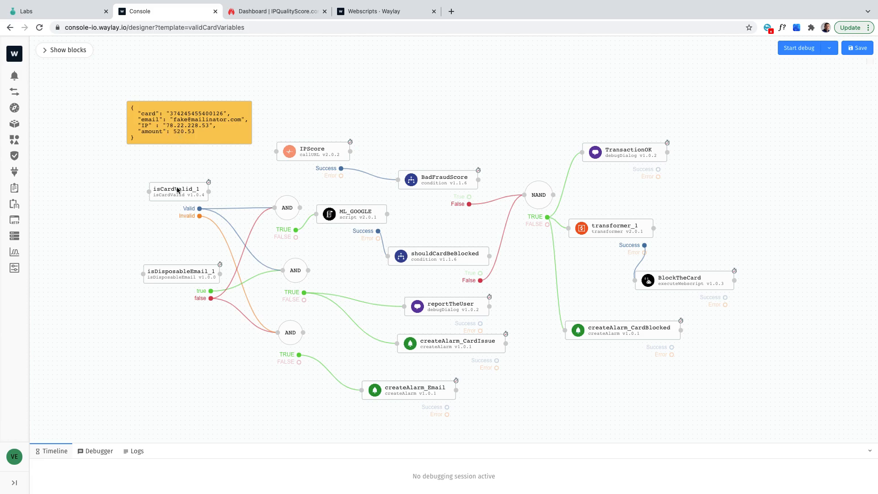
- Inspect the card-validator and is-disposable-email packages used by the isCardValid and isDisposableEmail sensors
click(177, 191)
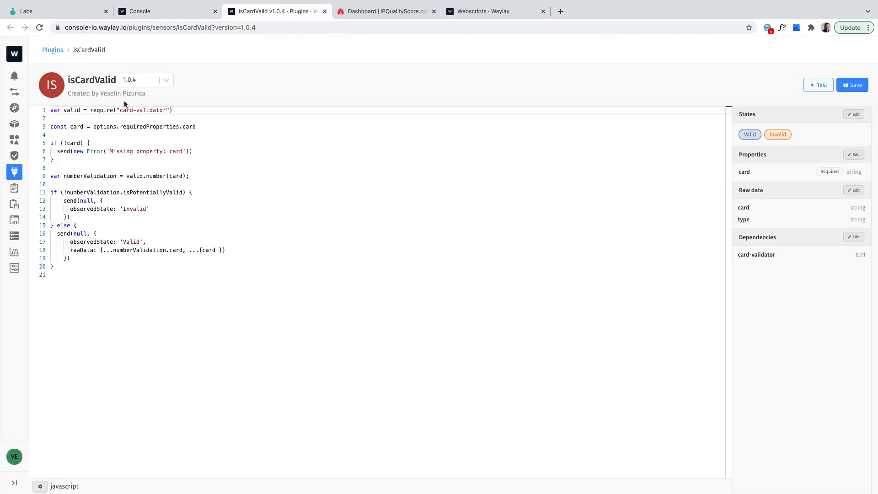
double_click(143, 110)
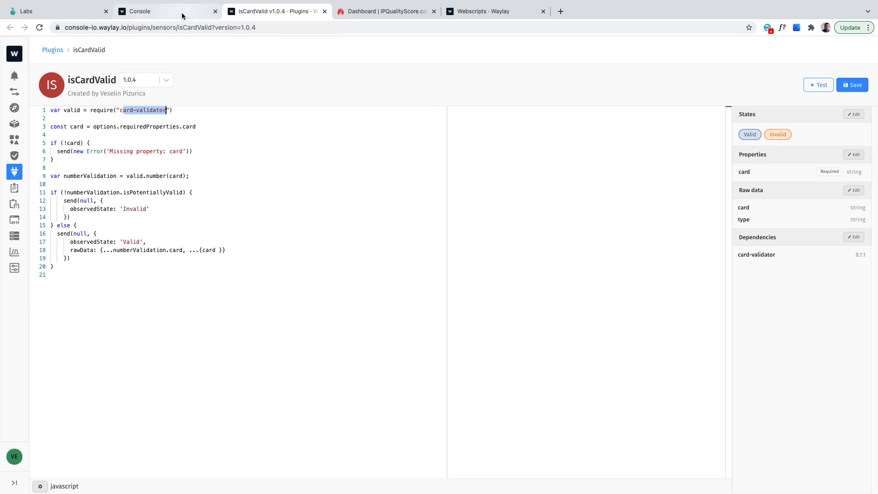
click(139, 10)
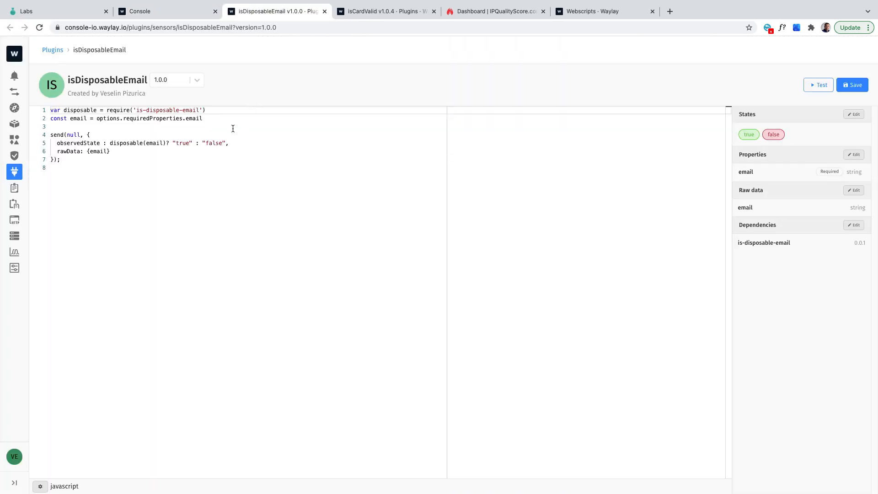
click(137, 109)
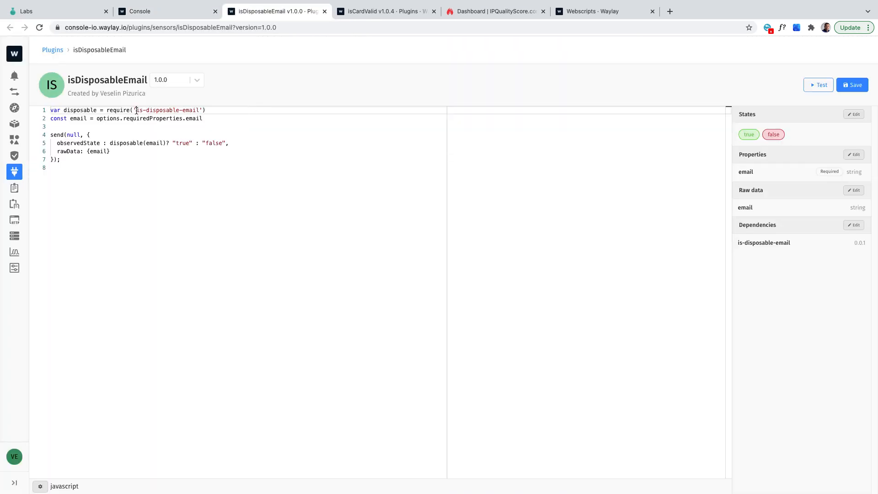
double_click(167, 110)
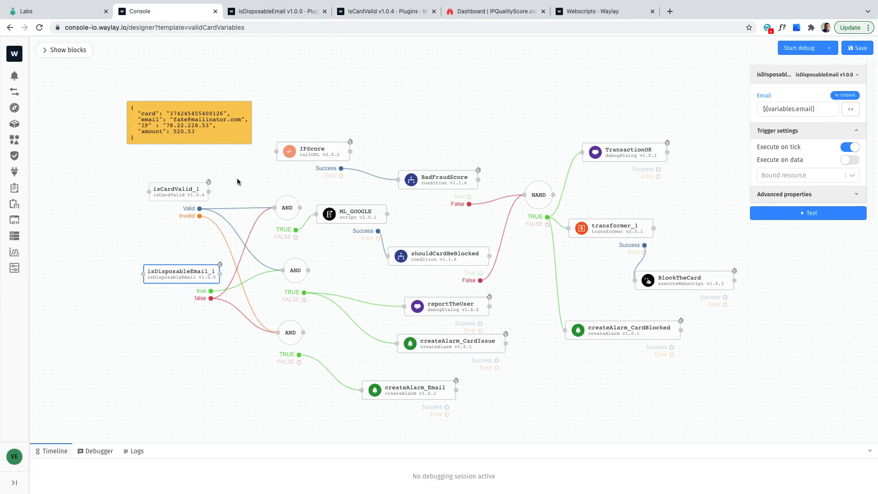
mouse_move(200, 267)
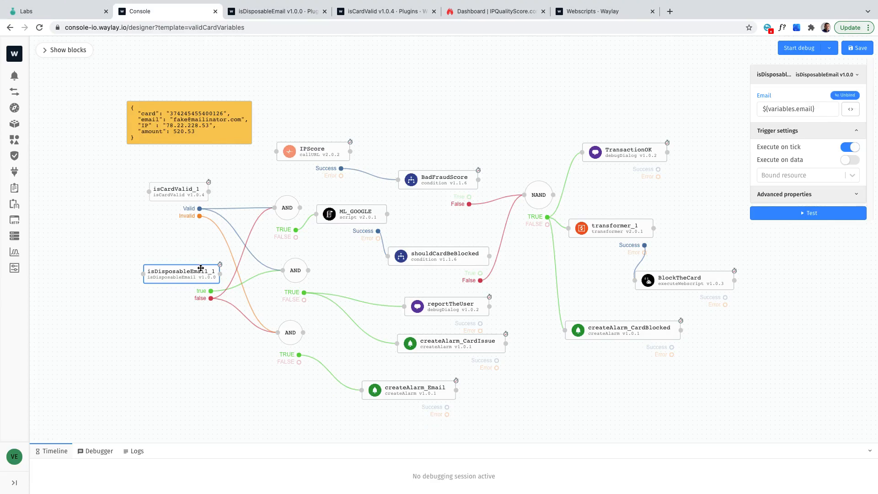
mouse_move(198, 273)
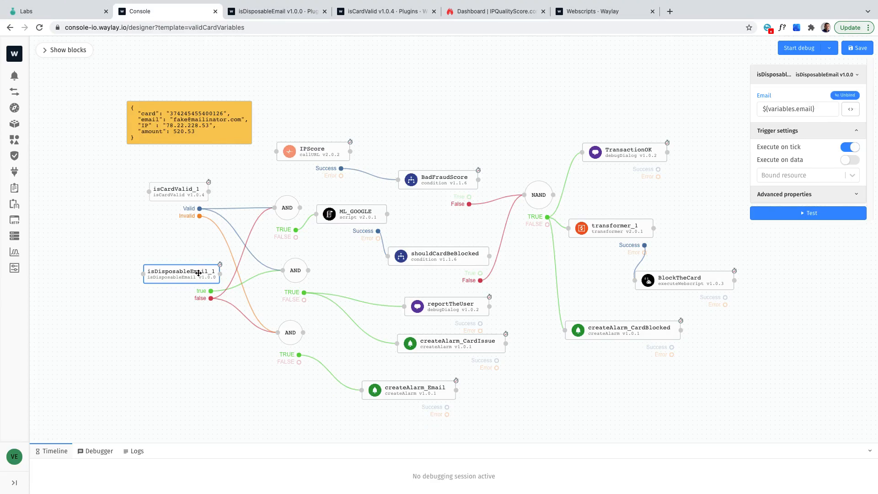
- Show the ML_GOOGLE script settings, then the shouldCardBeBlocked condition settings
click(287, 207)
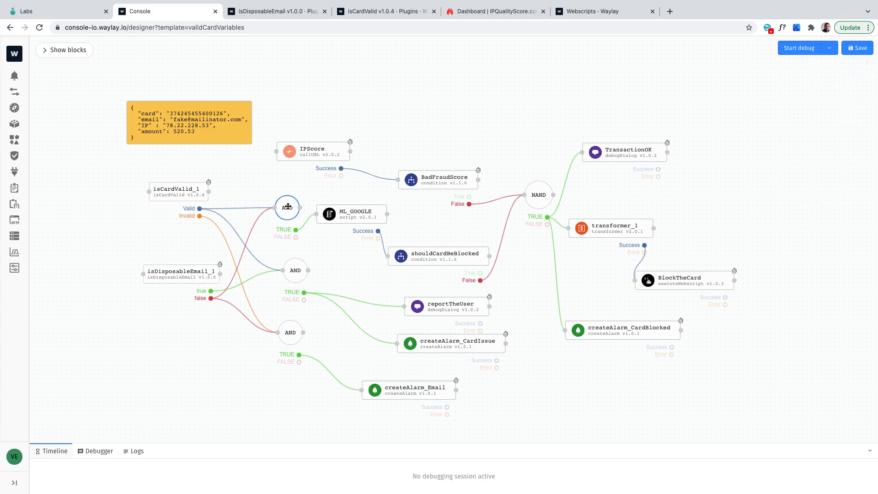
click(351, 213)
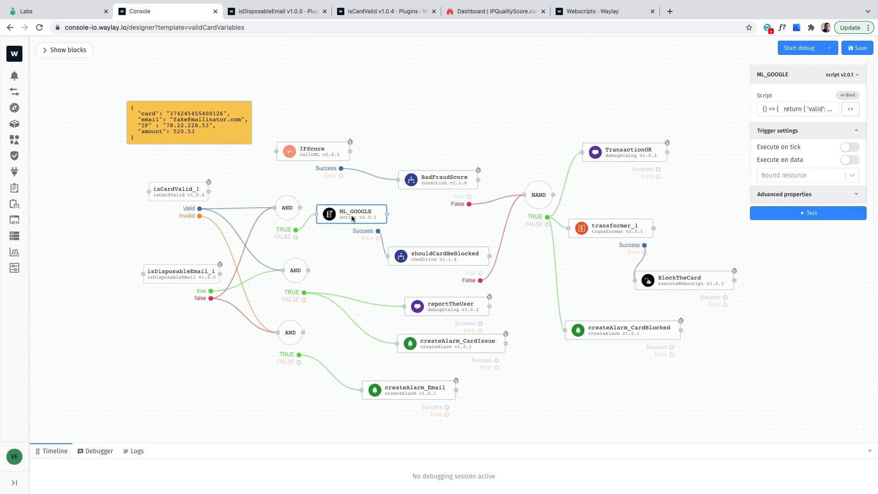
click(438, 256)
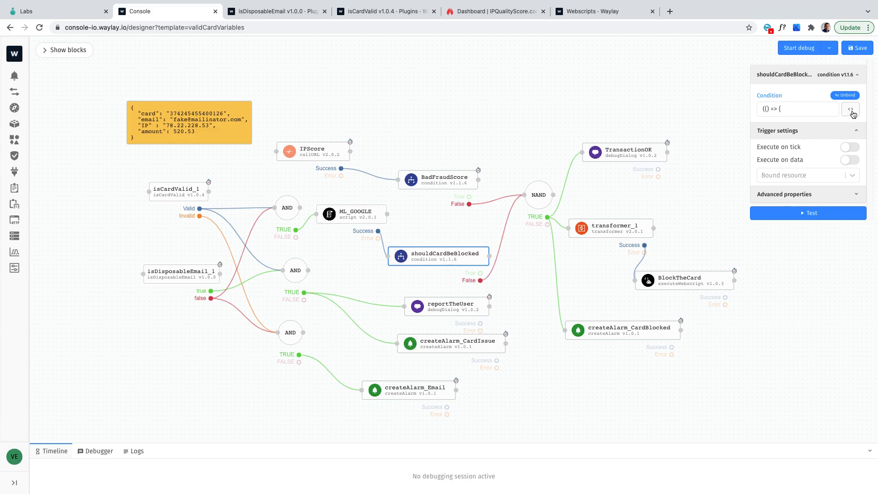
- Review the condition script's amount limit of 500 with its 0.6 threshold, and save it
click(850, 109)
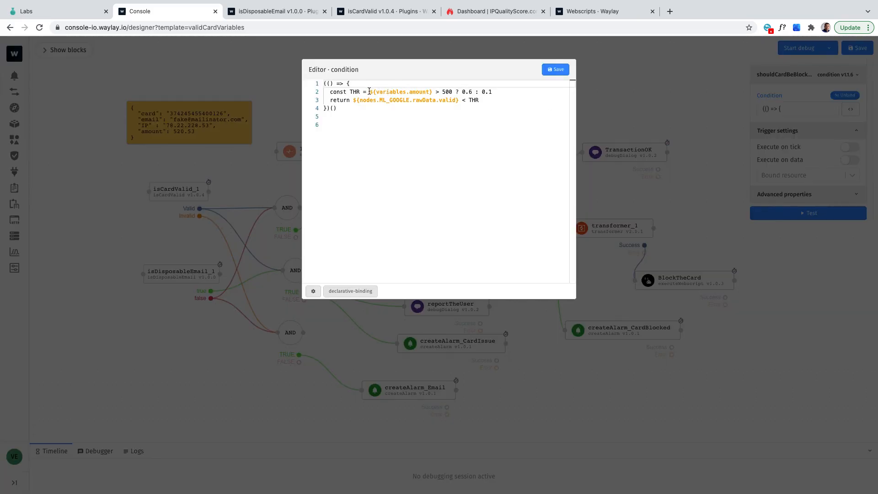
double_click(399, 92)
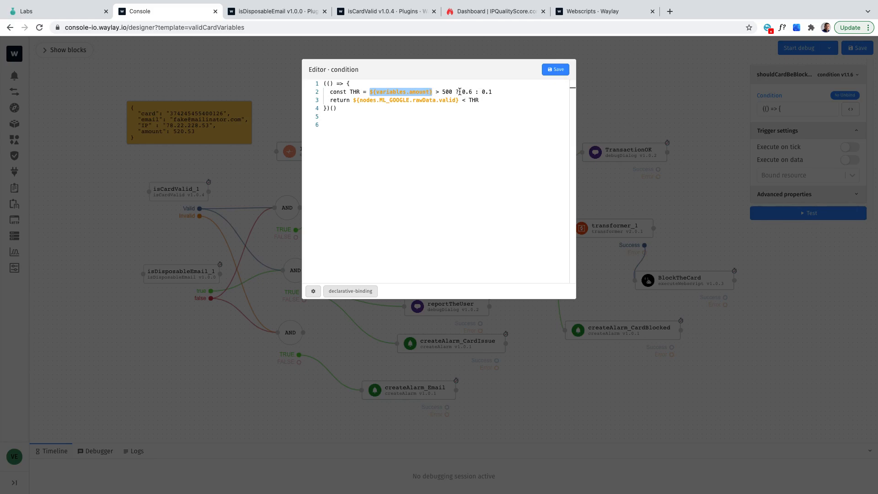
double_click(464, 92)
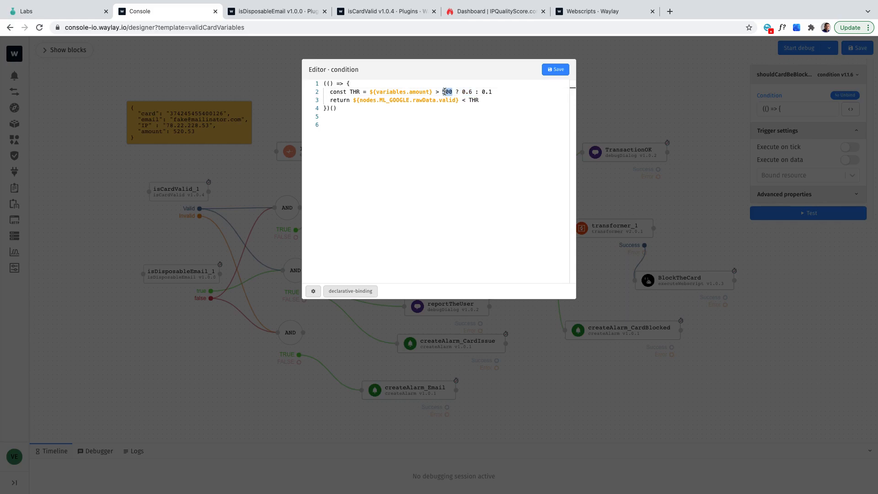
text(500)
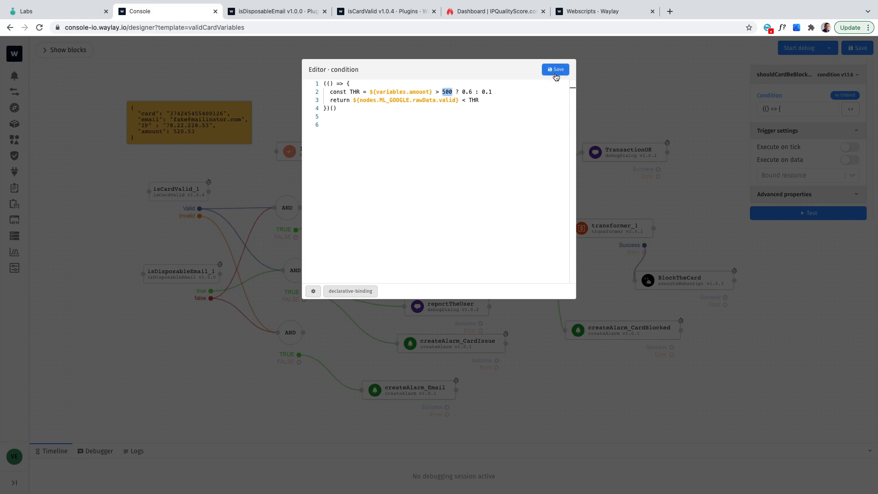
click(554, 69)
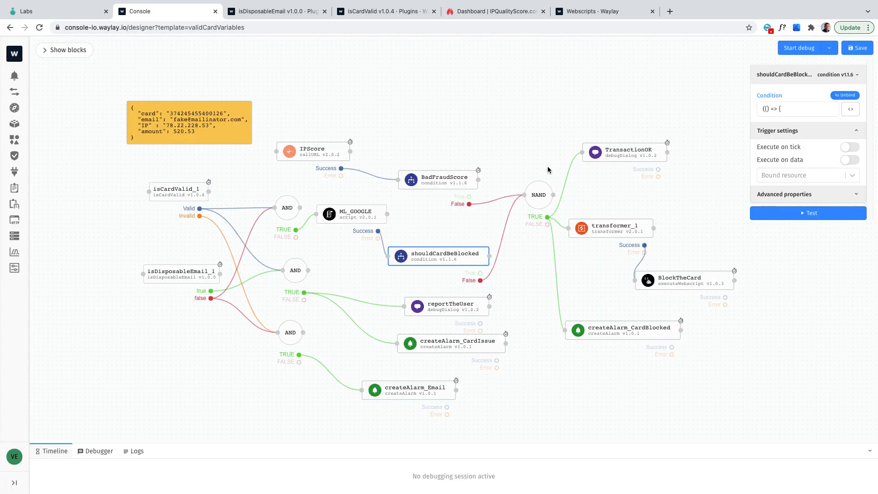
mouse_move(465, 243)
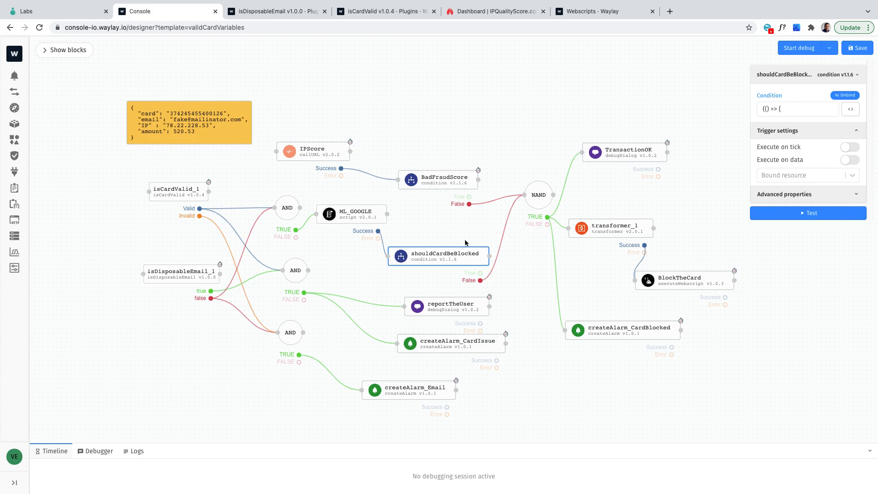
mouse_move(471, 262)
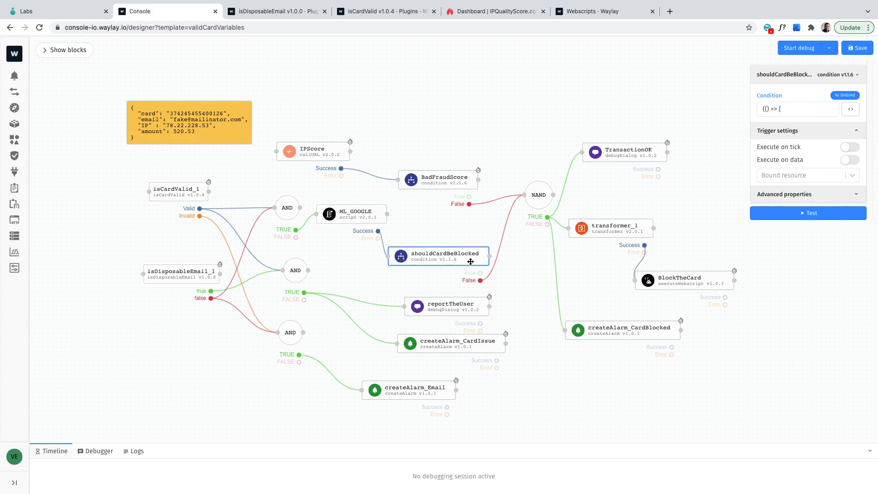
- Check the BadFraudScore and IPScore settings, then view IPQualityScore's 19 weekly API hits
click(438, 179)
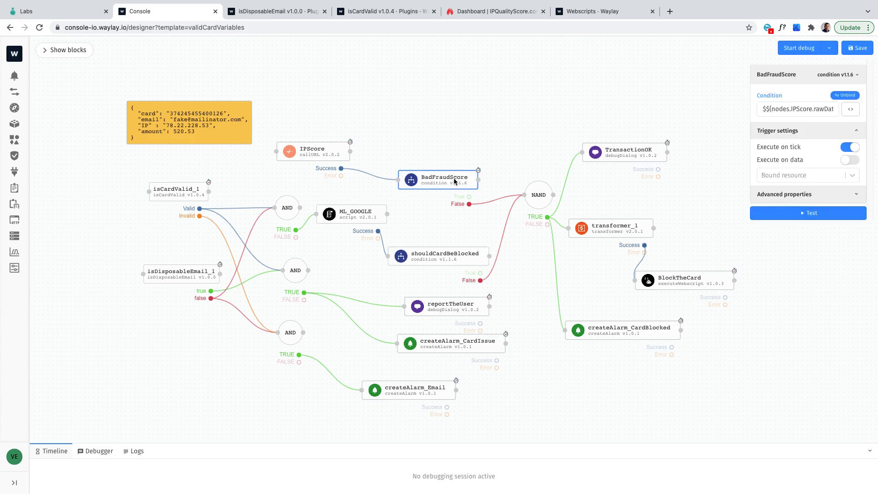
click(312, 150)
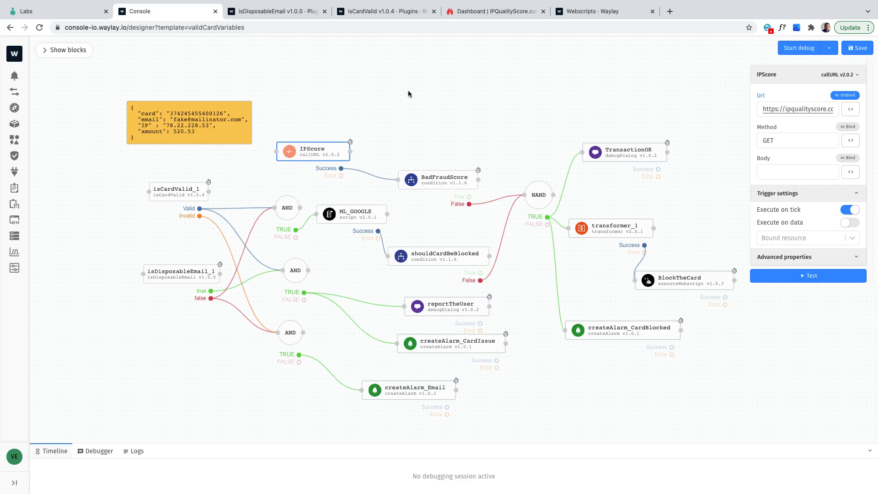
mouse_move(483, 11)
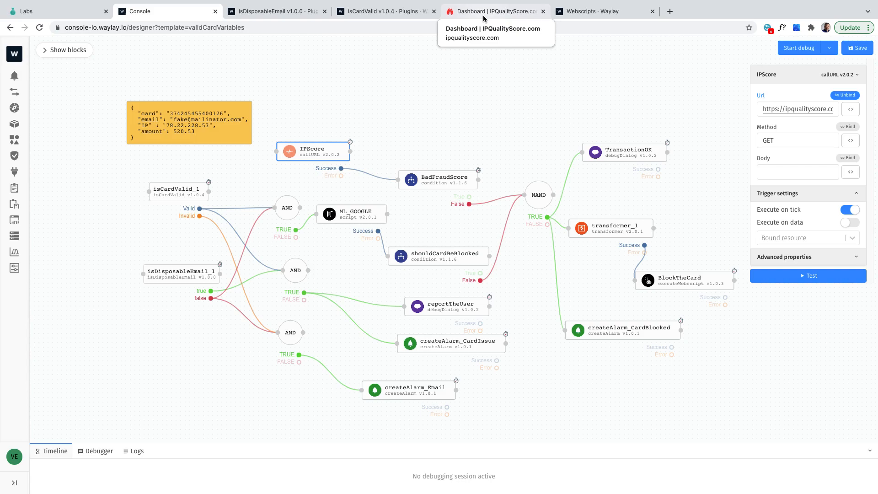
click(493, 11)
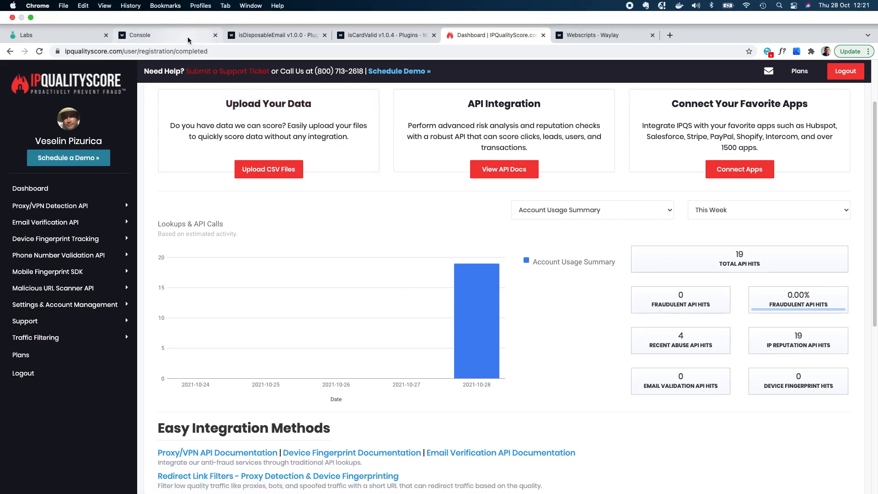
- Back in the designer, open and close the transformer_1 definition editor
click(137, 35)
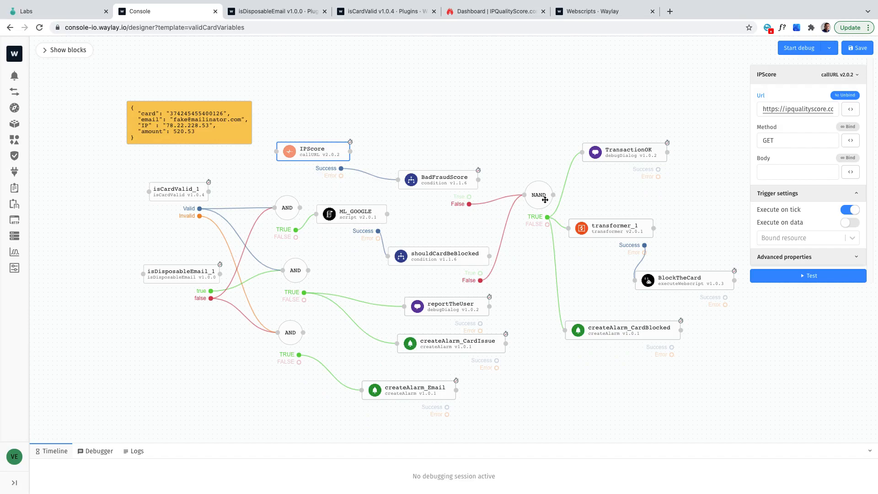
mouse_move(619, 235)
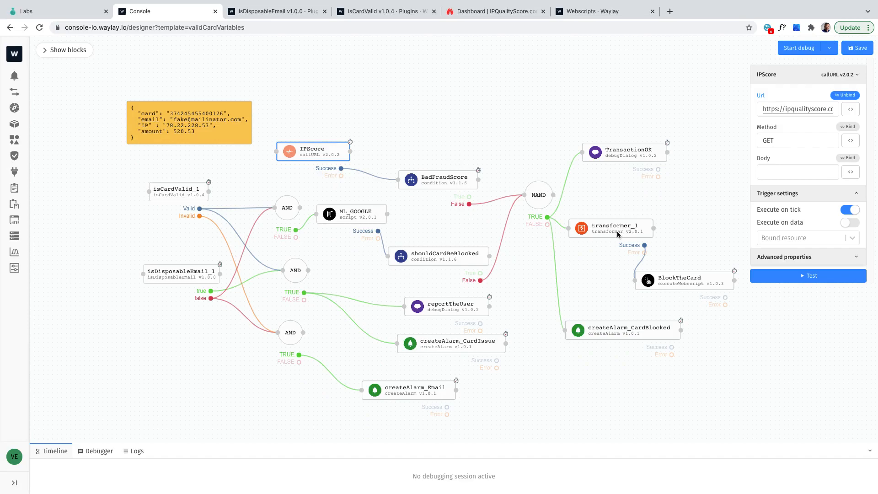
click(611, 228)
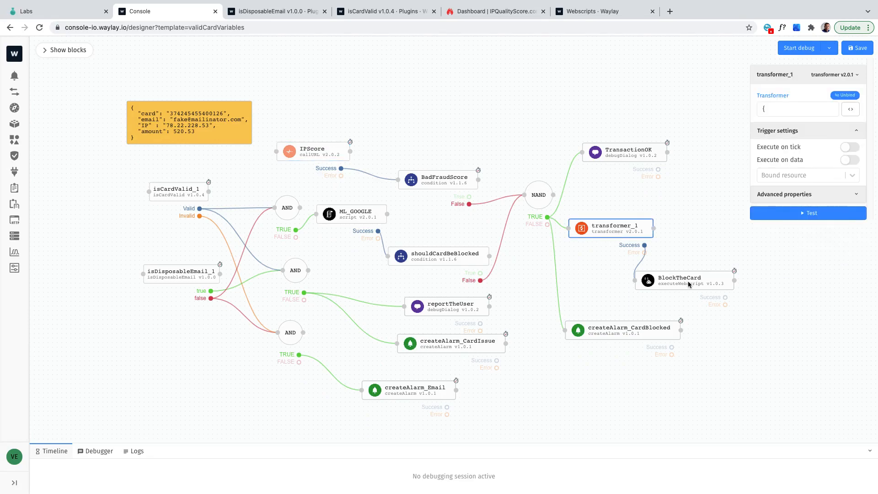
mouse_move(850, 185)
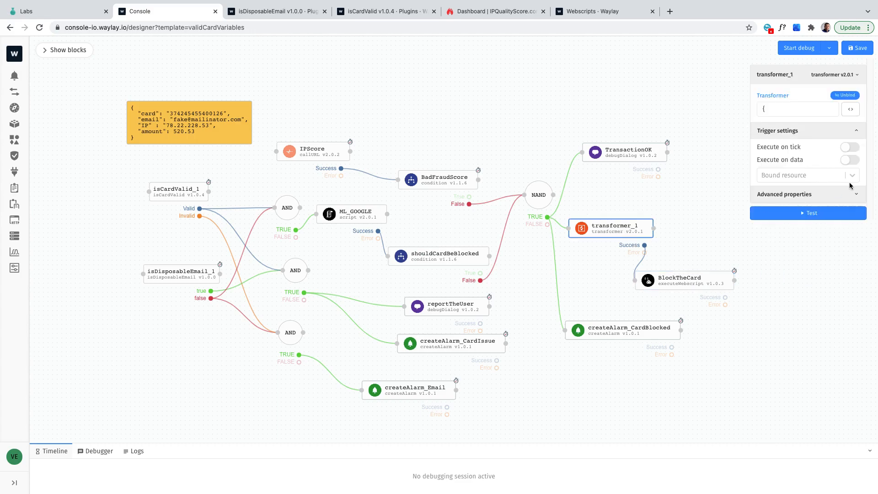
click(850, 109)
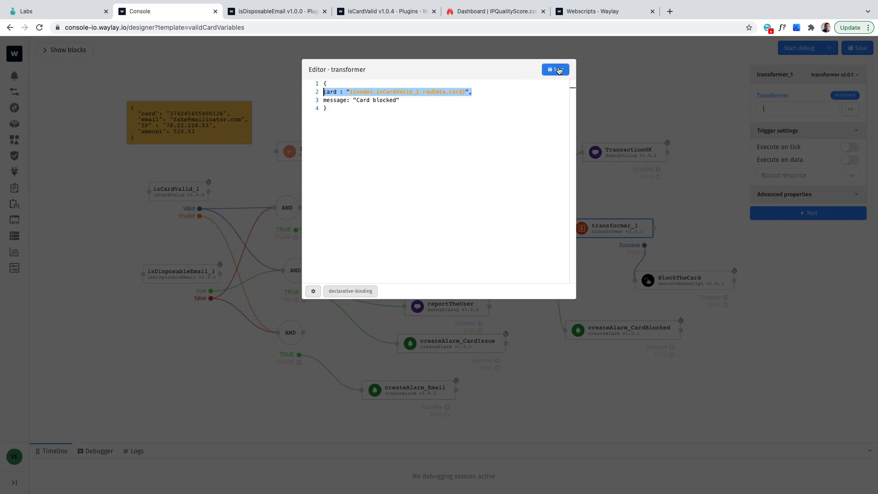
click(554, 70)
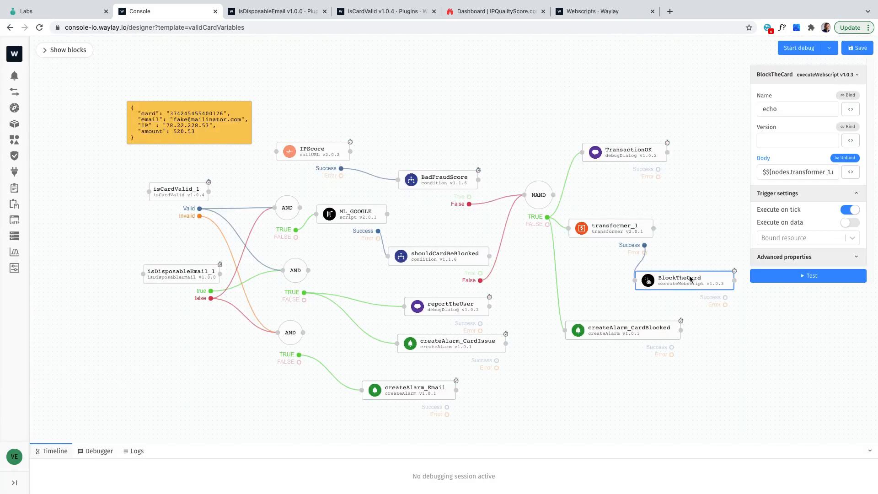
- Review the BlockTheCard body, createAlarm_CardBlocked alarm and TransactionOK message settings
click(850, 172)
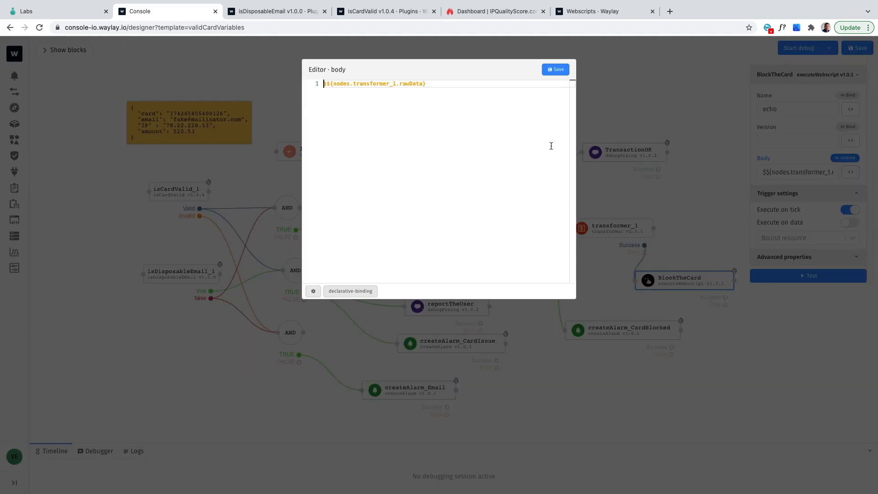
click(555, 69)
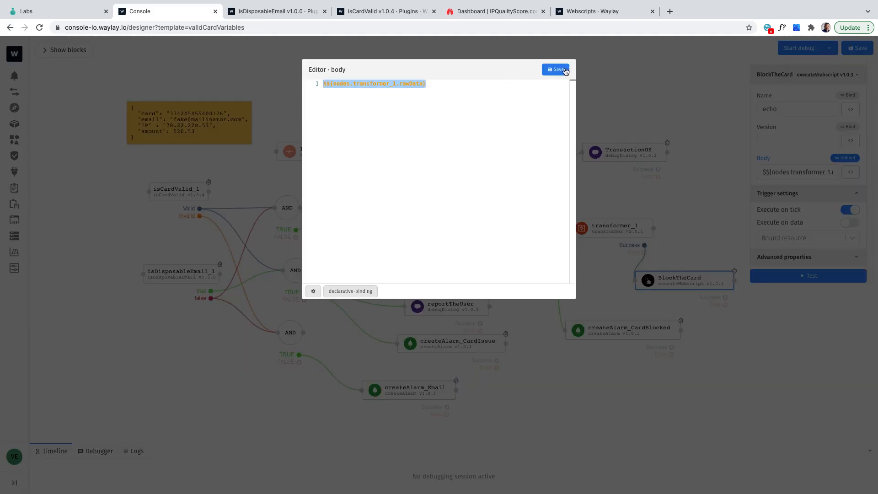
click(557, 69)
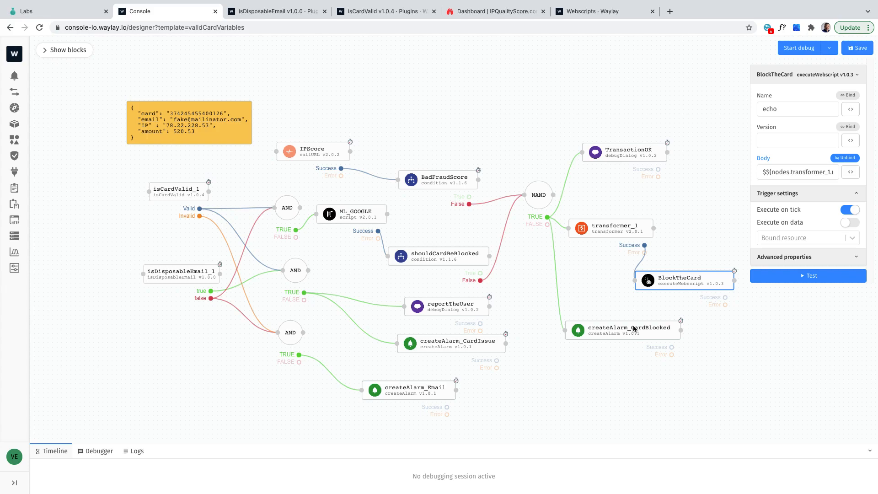
click(624, 327)
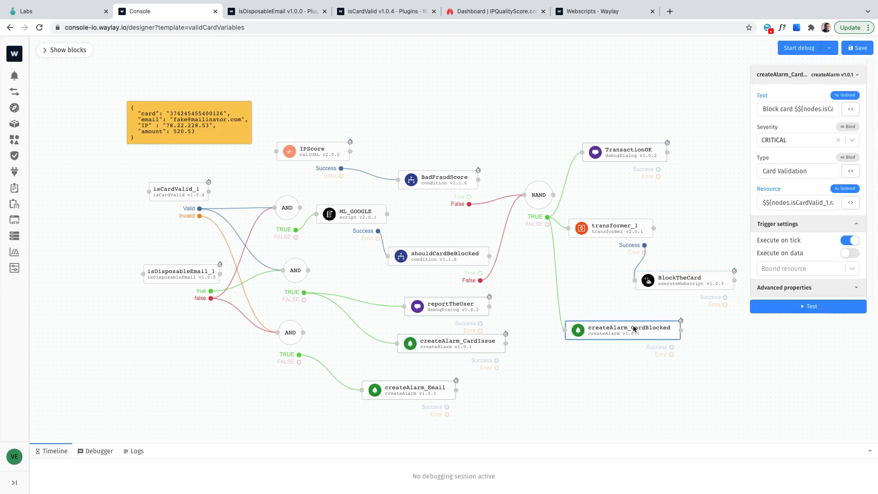
mouse_move(568, 167)
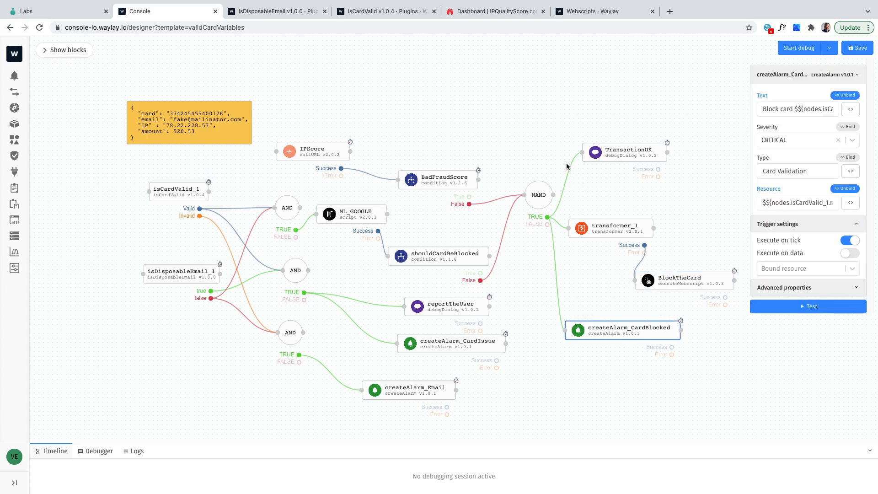
click(624, 150)
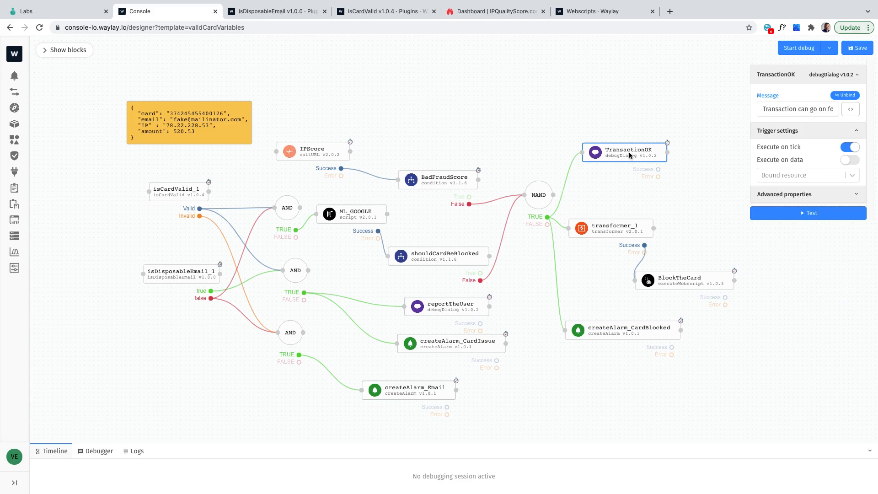
mouse_move(302, 274)
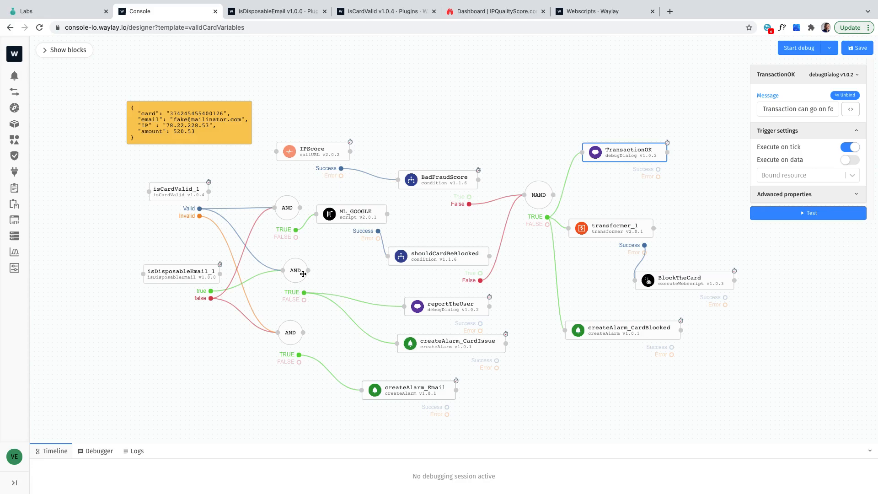
mouse_move(409, 389)
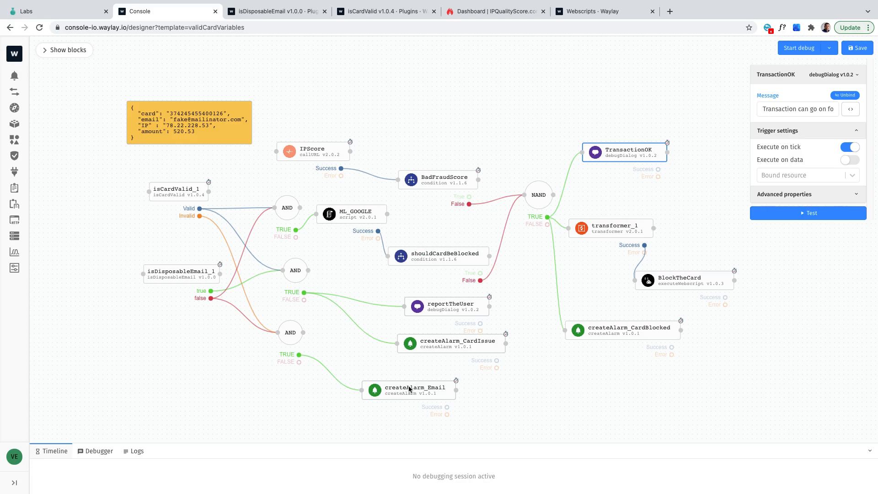
mouse_move(295, 332)
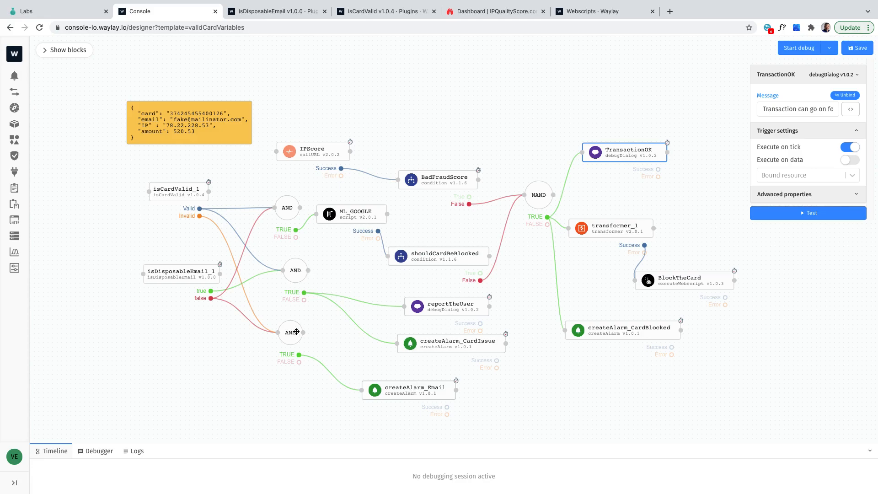
click(290, 332)
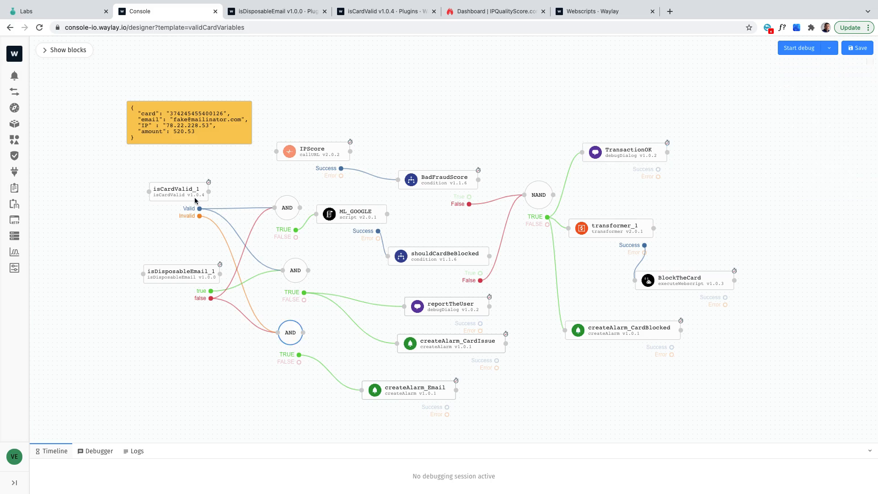
click(180, 271)
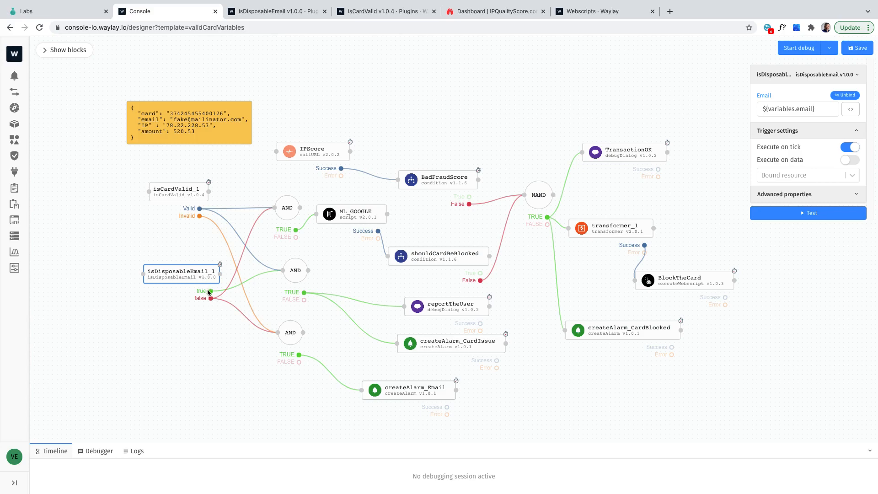
click(408, 389)
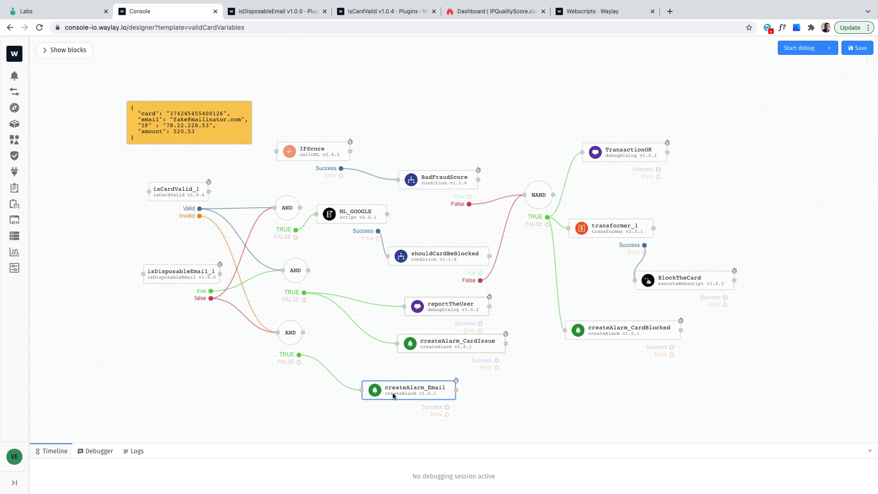
click(408, 390)
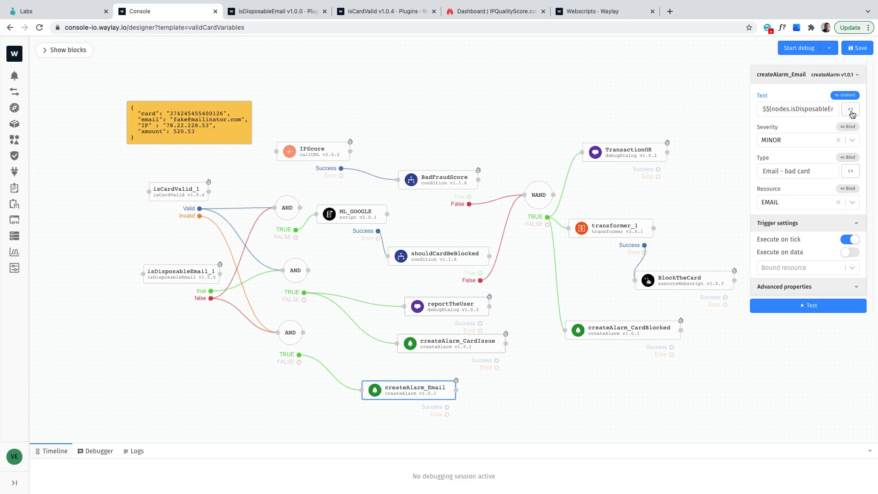
click(851, 109)
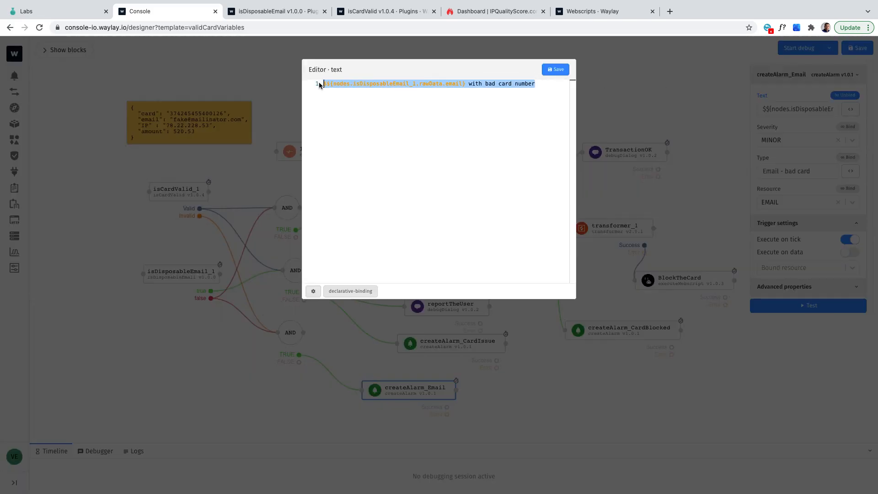
click(554, 69)
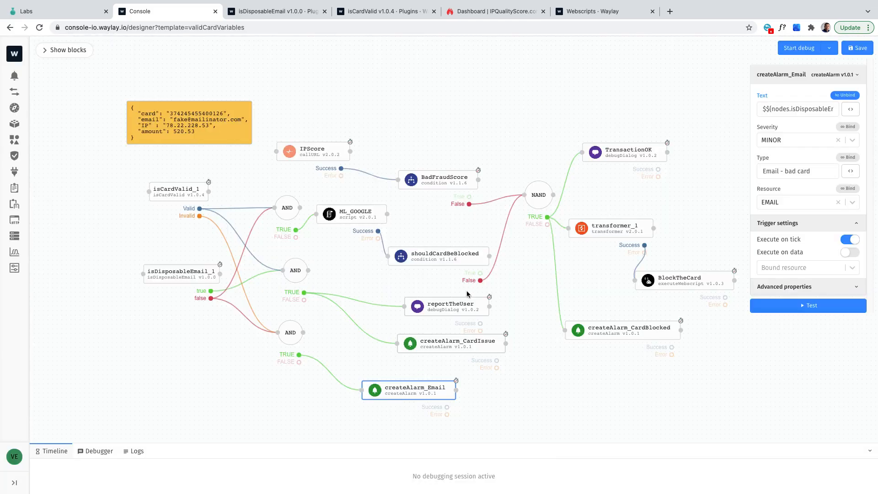
click(295, 270)
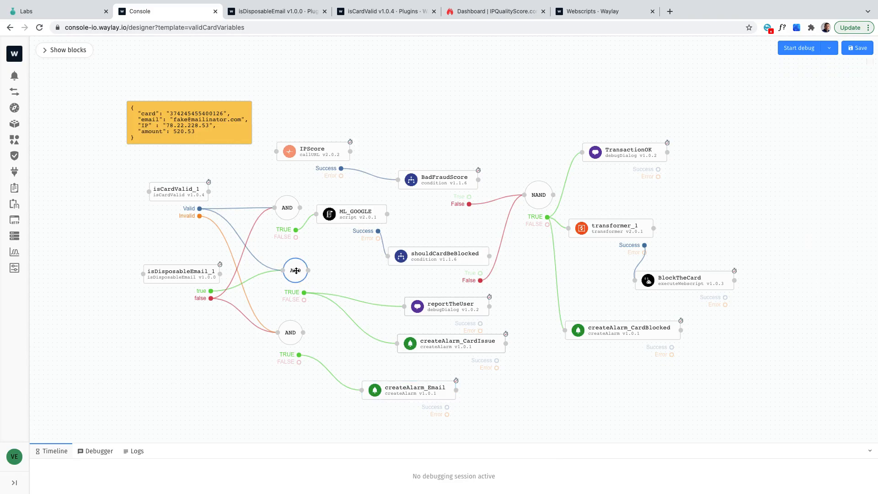
mouse_move(202, 276)
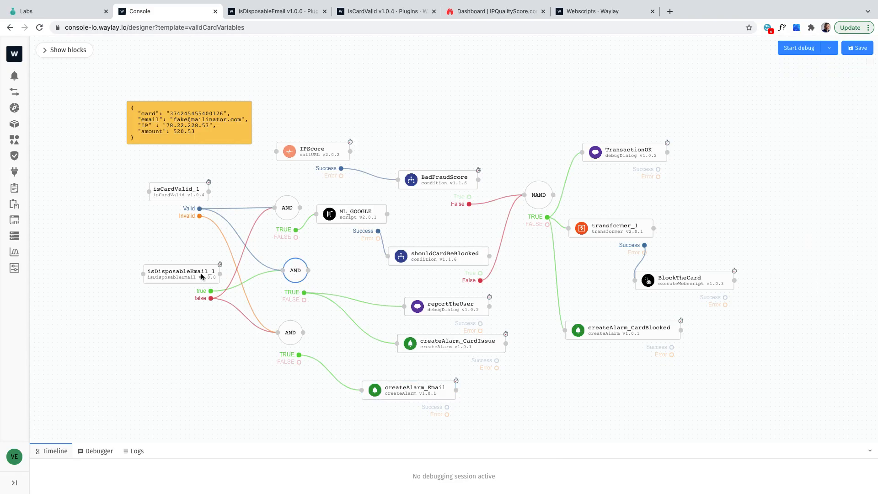
click(451, 342)
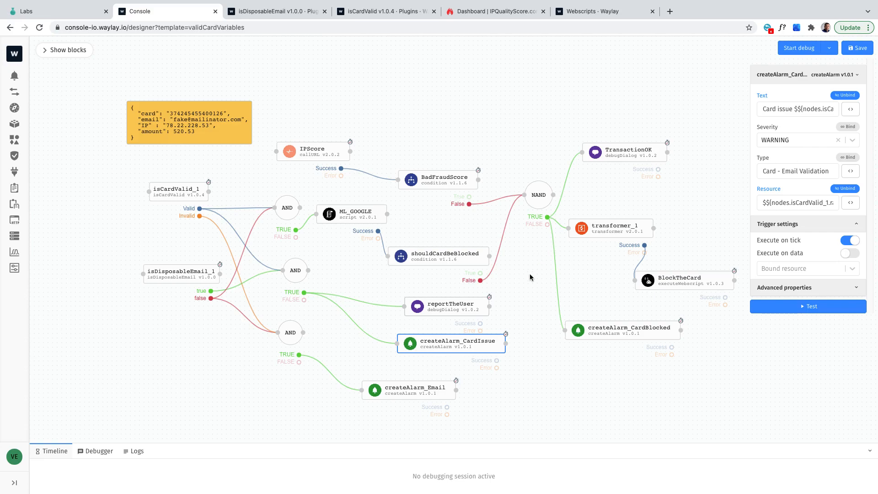
mouse_move(858, 48)
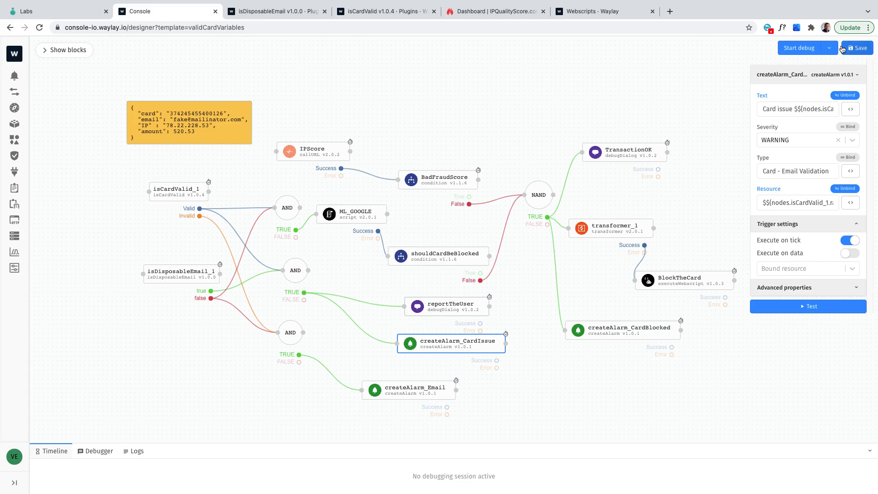
- Open the save dialog listing validCardVariables' email, amount, card and IP variables
click(856, 48)
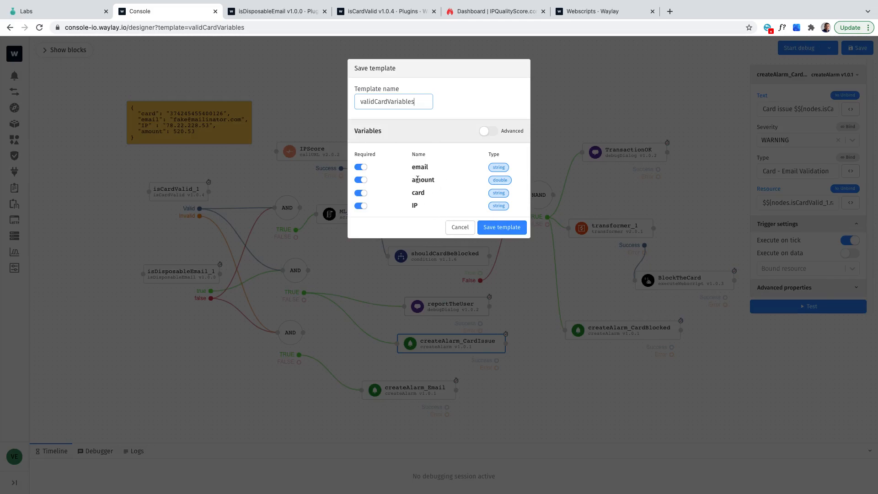
mouse_move(429, 203)
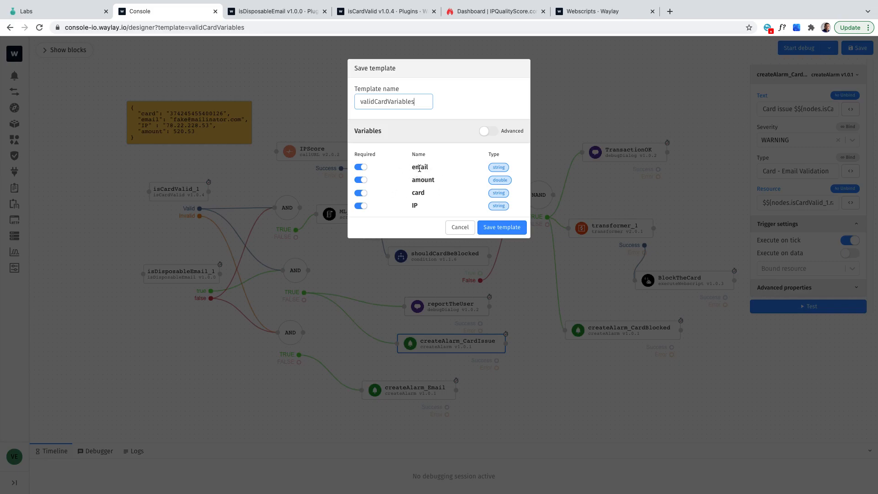
mouse_move(416, 205)
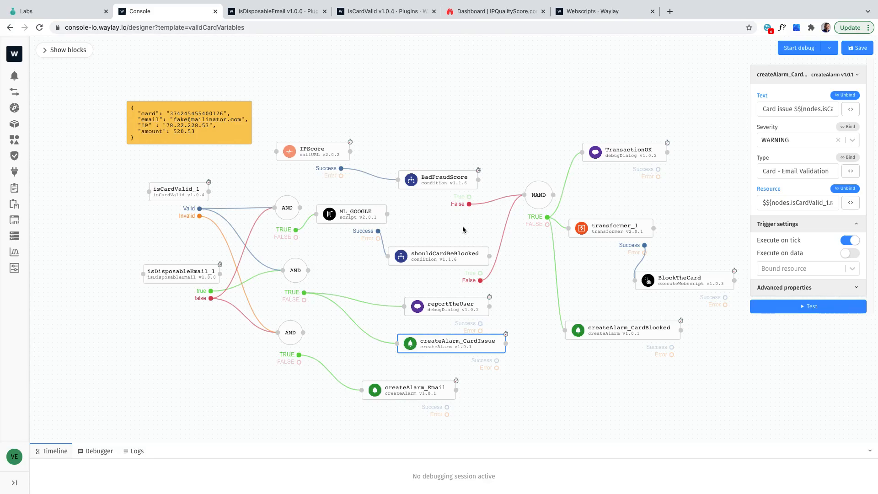
mouse_move(410, 164)
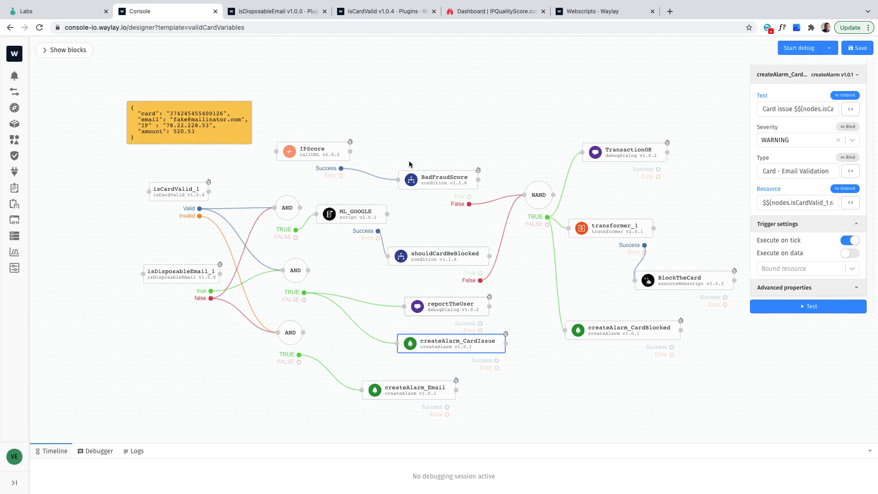
mouse_move(13, 203)
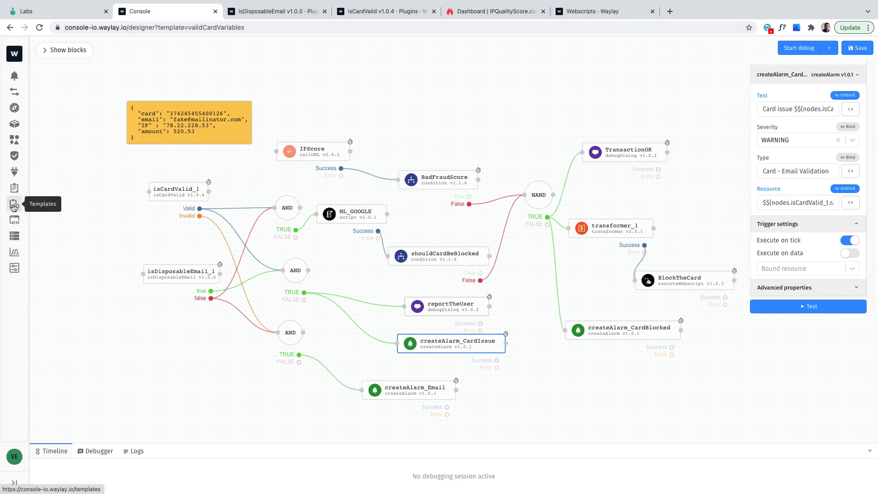
- Leave the designer and inspect cardTest's template name and task variables in its code
click(14, 203)
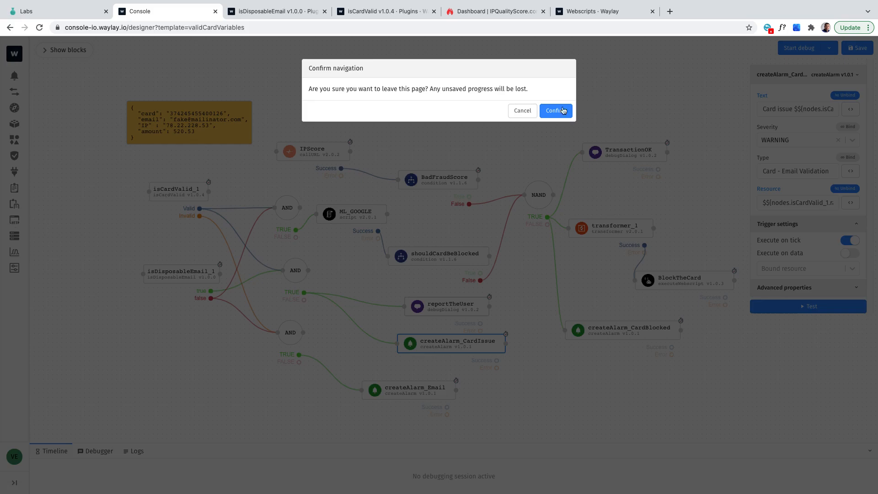
click(555, 110)
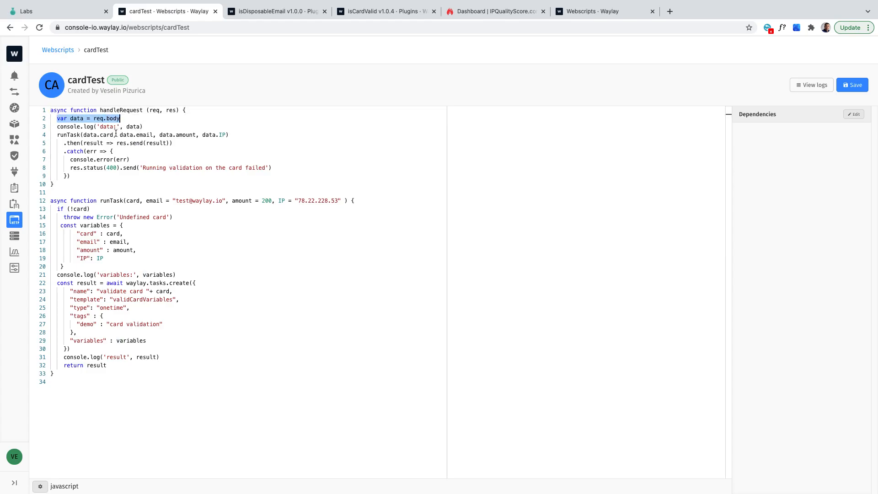
double_click(145, 134)
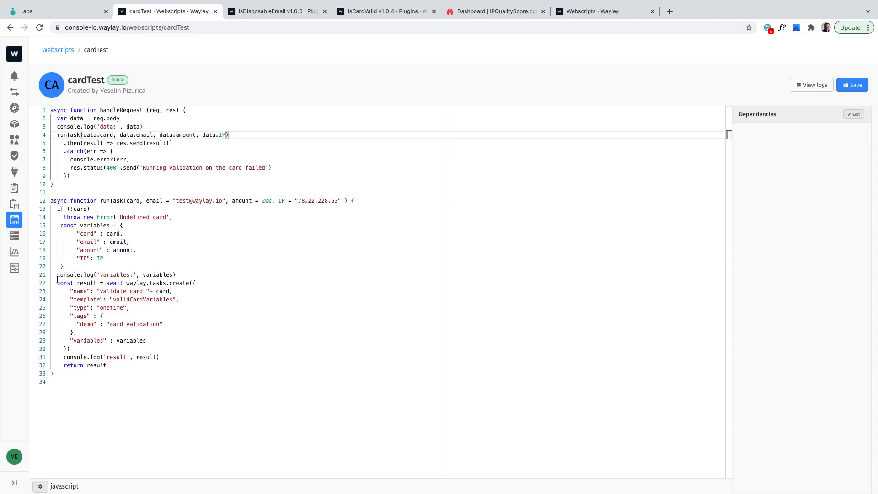
double_click(142, 300)
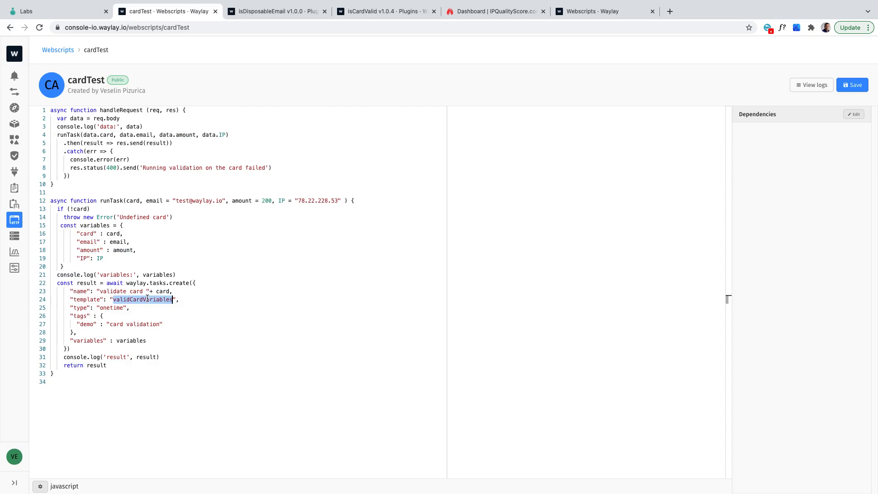
double_click(110, 307)
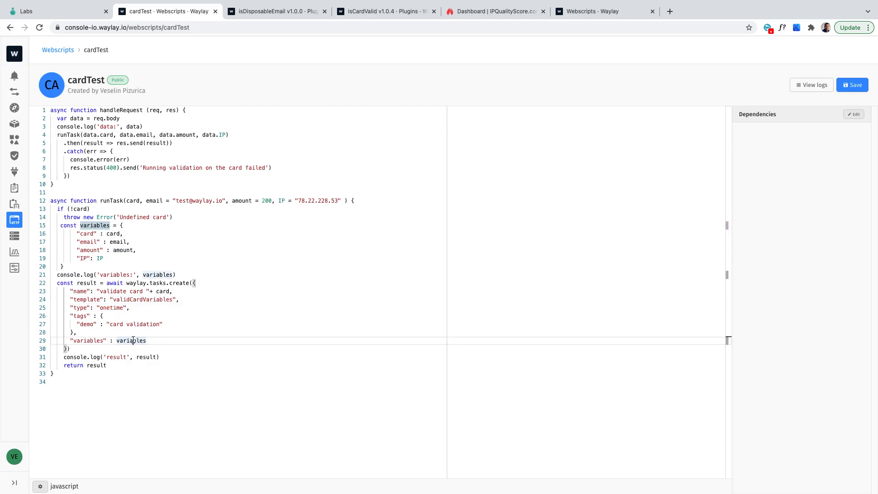
double_click(131, 341)
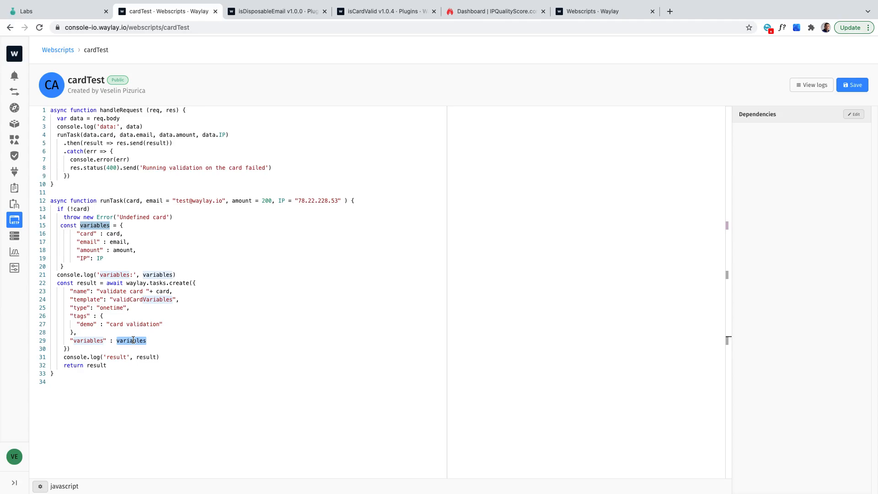
mouse_move(131, 340)
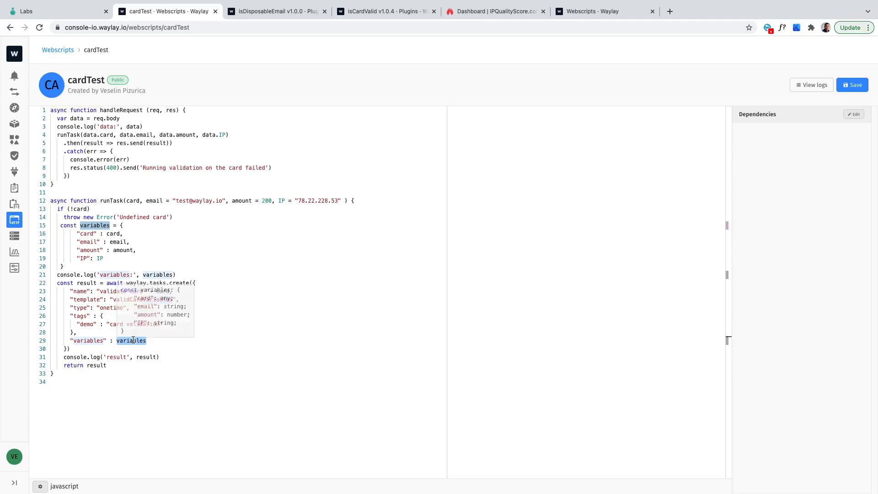
mouse_move(30, 75)
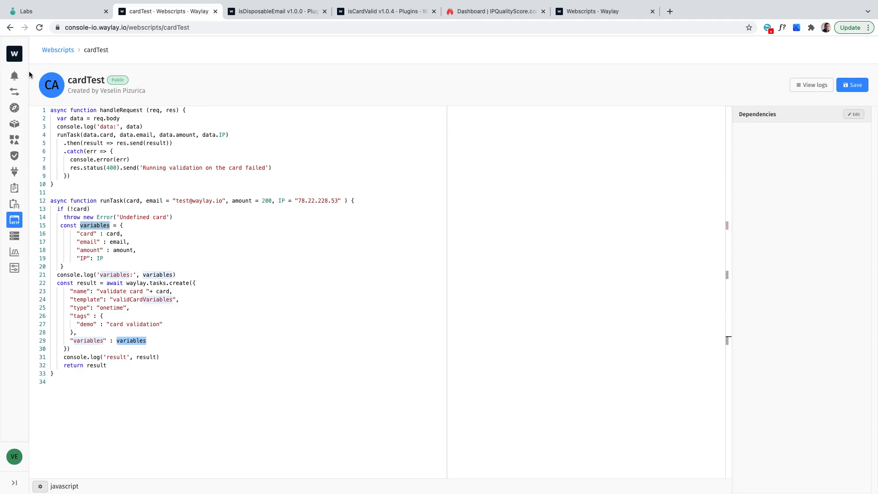
- Select all three active alarms to resolve them, then exit full-screen
click(14, 75)
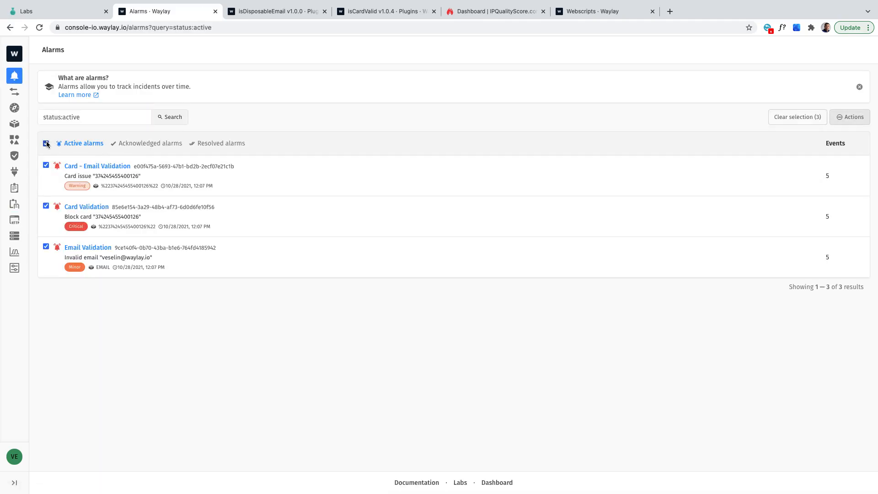
click(852, 117)
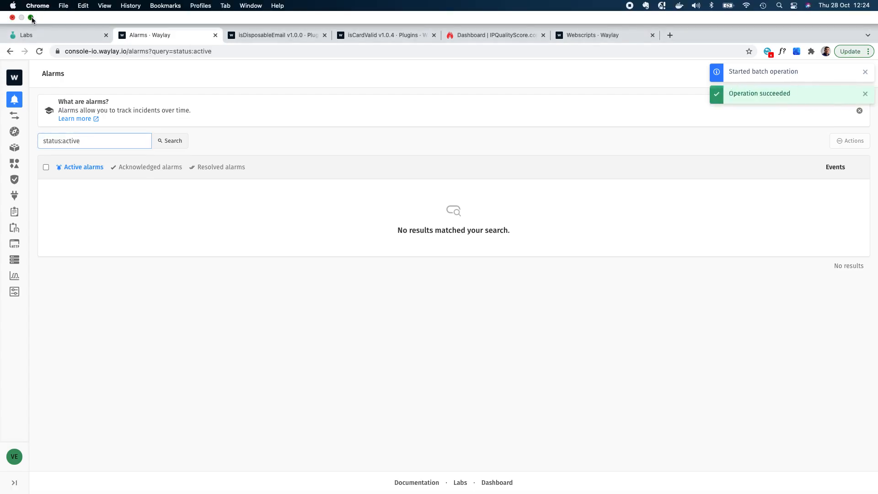
click(31, 19)
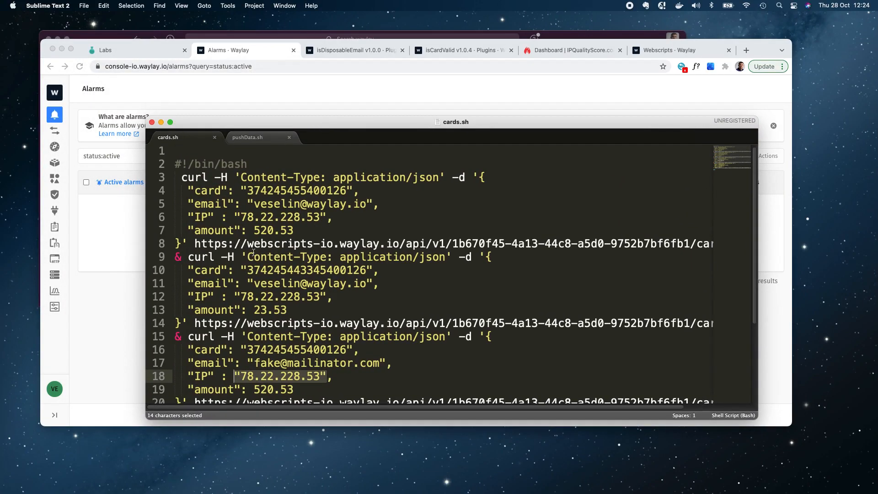
scroll(down, 3)
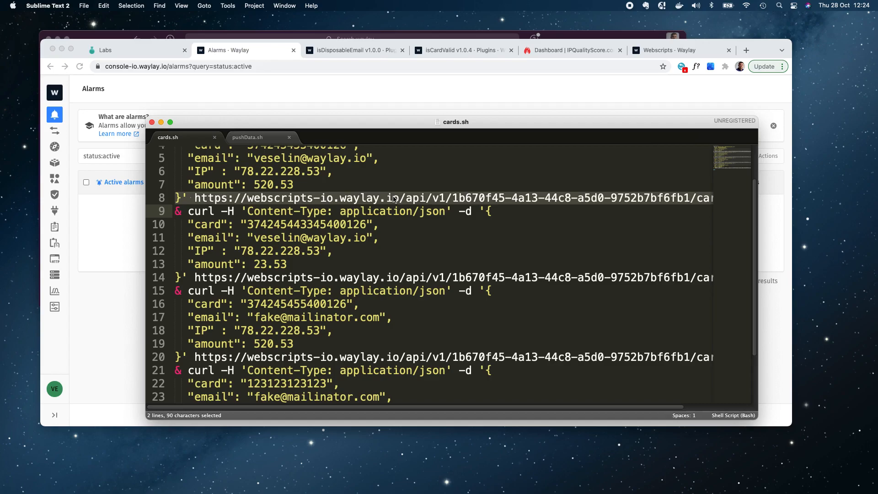
mouse_move(260, 199)
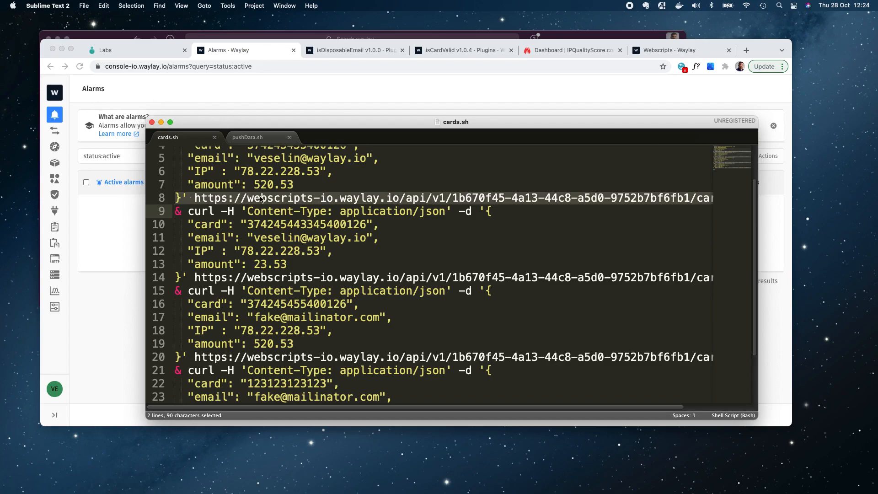
mouse_move(308, 194)
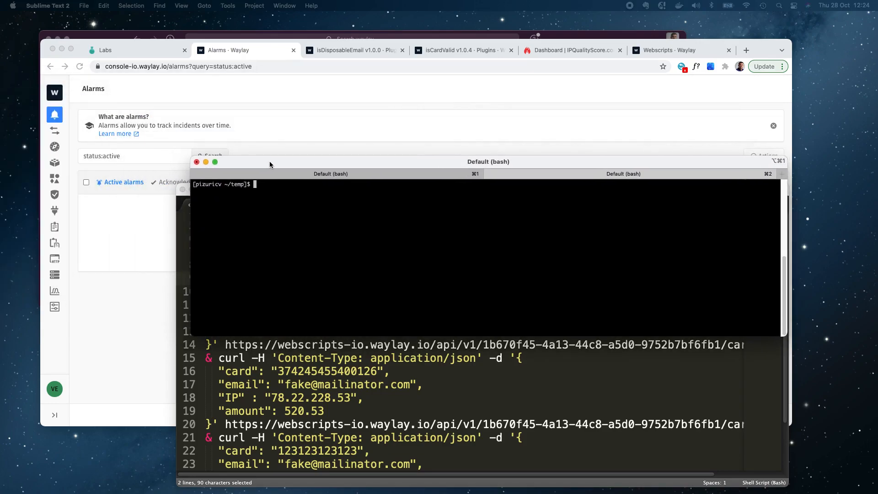
- Clear the terminal, run ./cards.sh & ./cards.sh in parallel, and check the task IDs
text(clear)
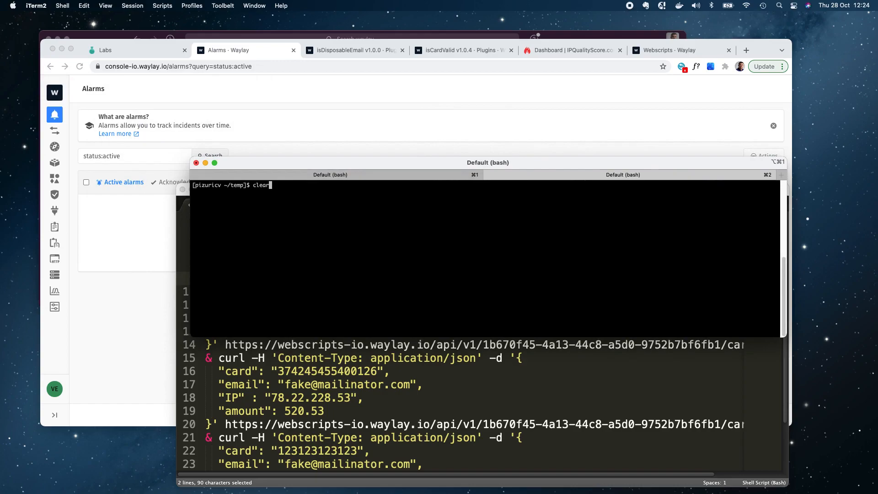
text(./cards.sh & ./cards.sh)
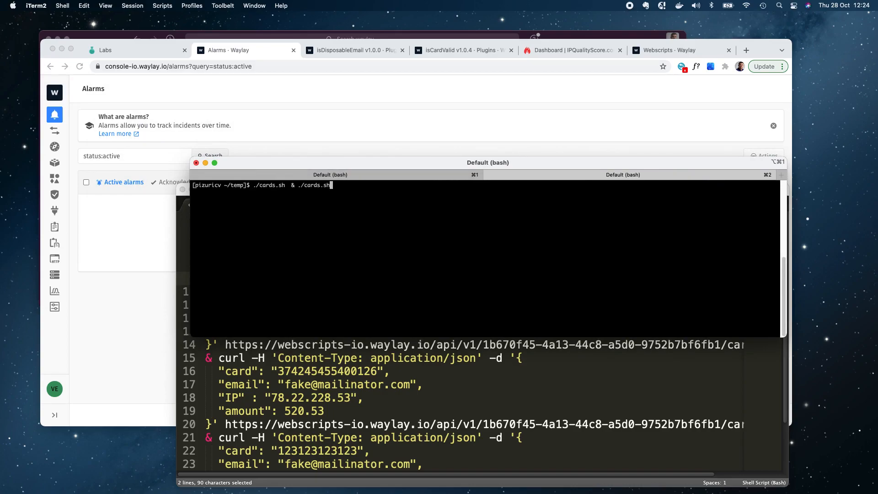
key(Return)
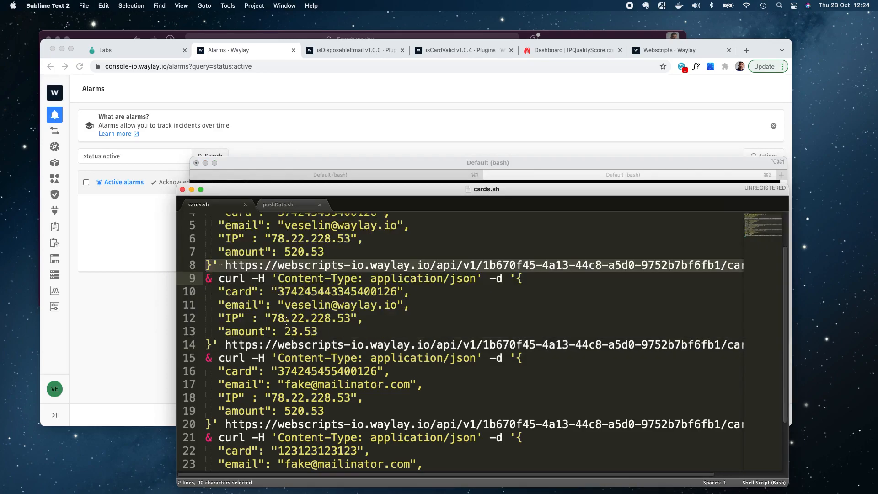
click(210, 357)
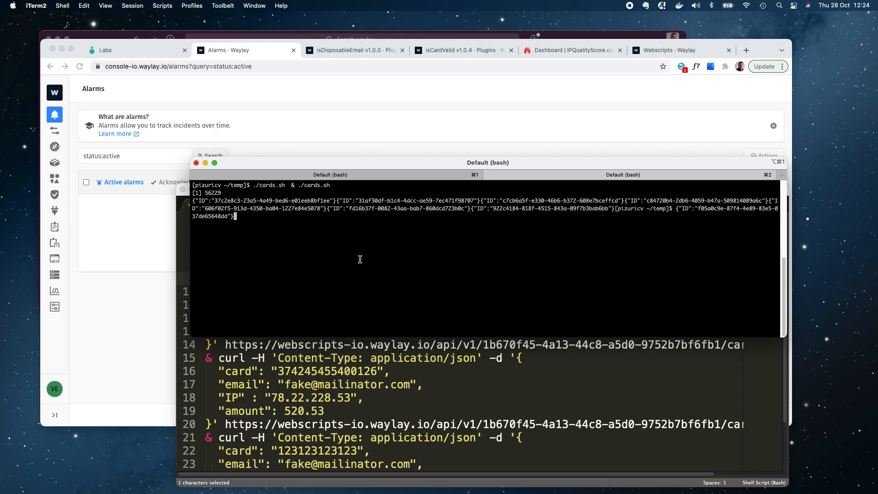
key(Return)
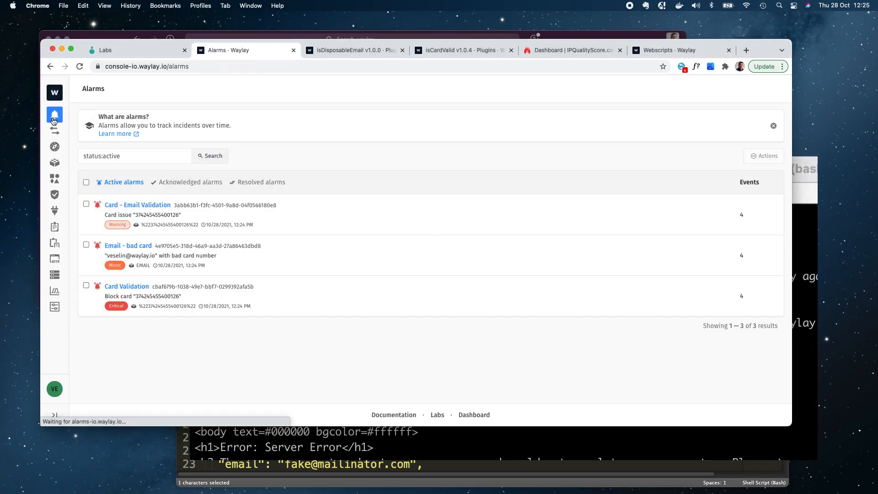
- Reload the three active alarms, then switch to the running tasks list
click(213, 155)
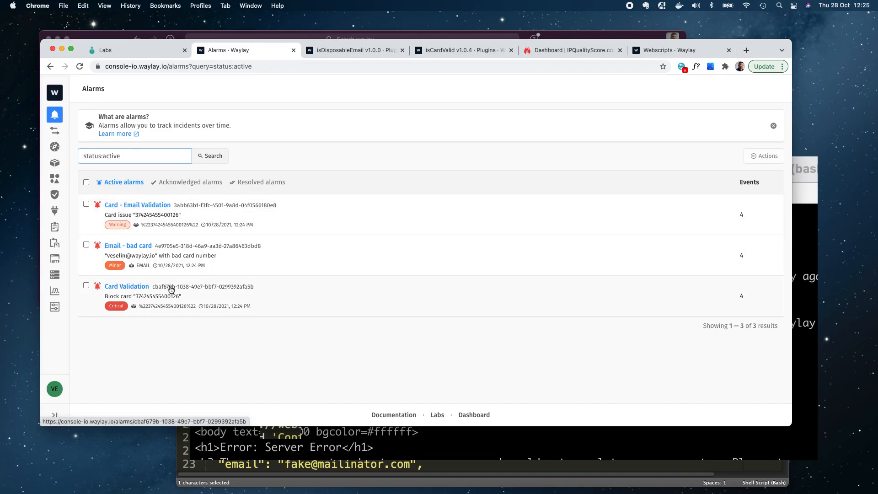
mouse_move(143, 247)
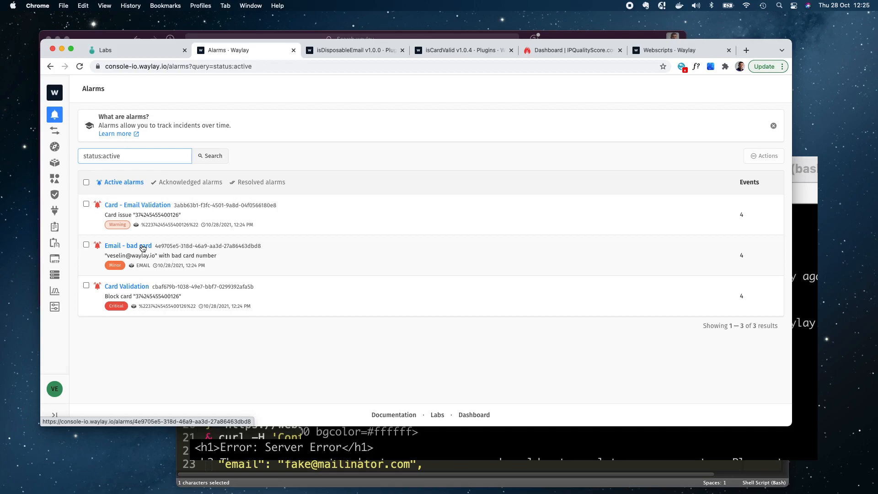
click(54, 226)
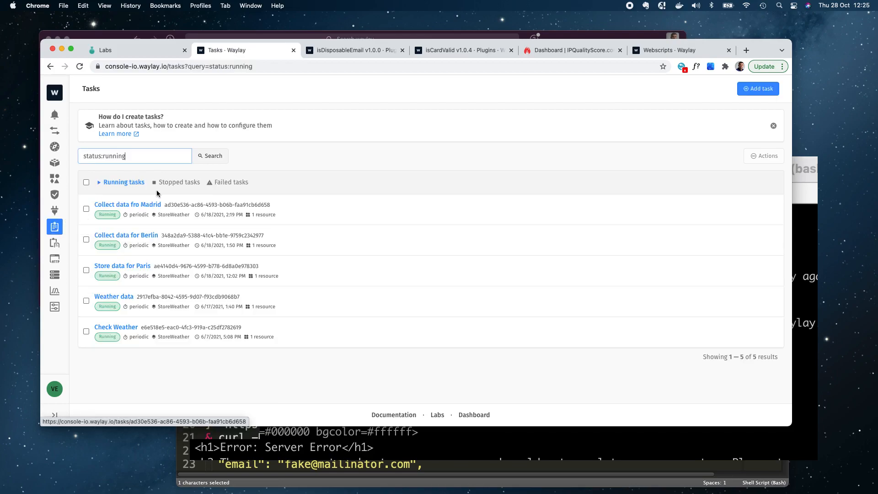
- Switch to stopped tasks and inspect a validate card task's logs for the bad card number
click(179, 182)
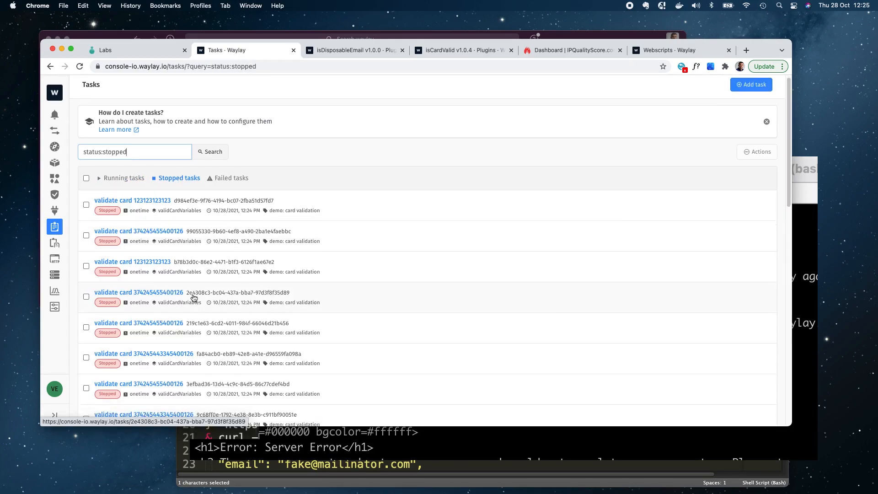
scroll(down, 3)
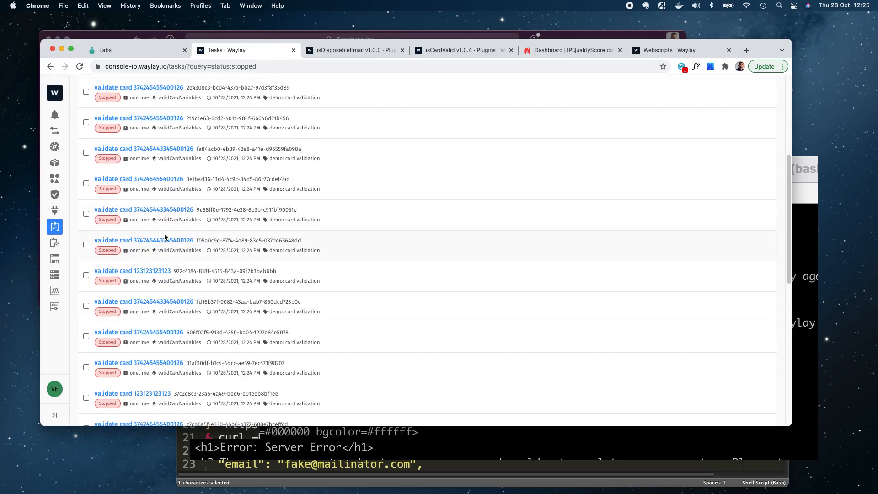
click(144, 240)
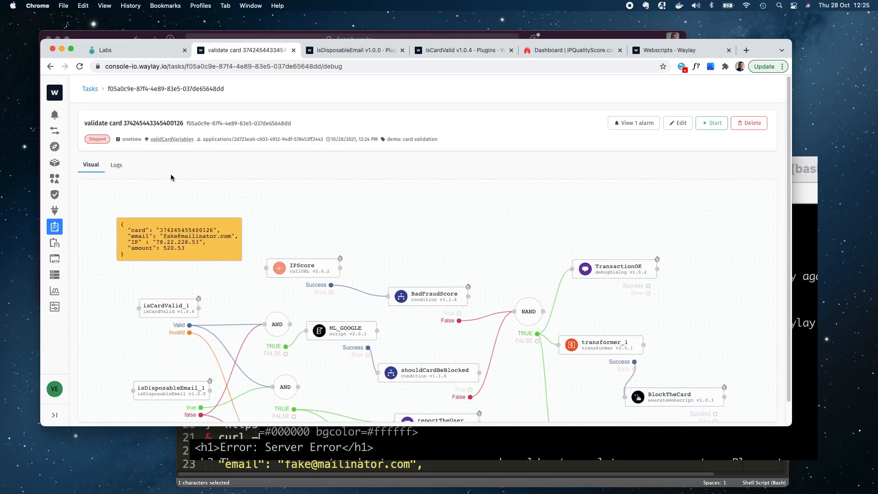
click(116, 164)
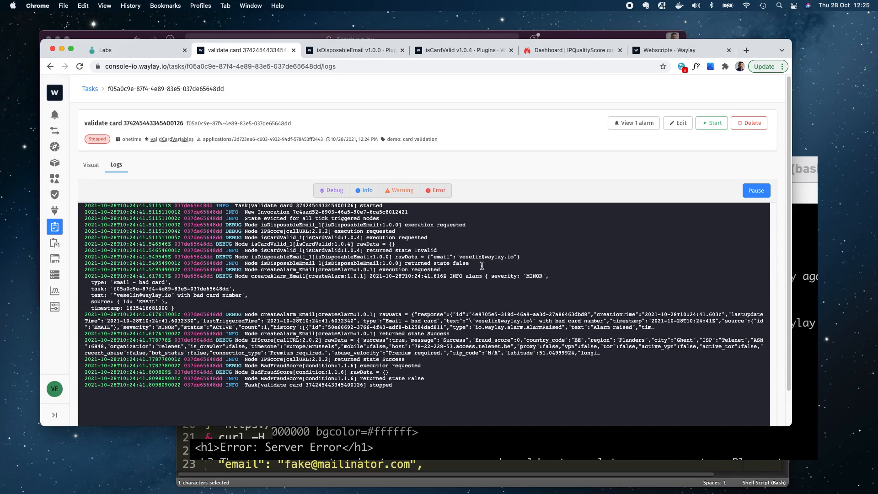
mouse_move(126, 293)
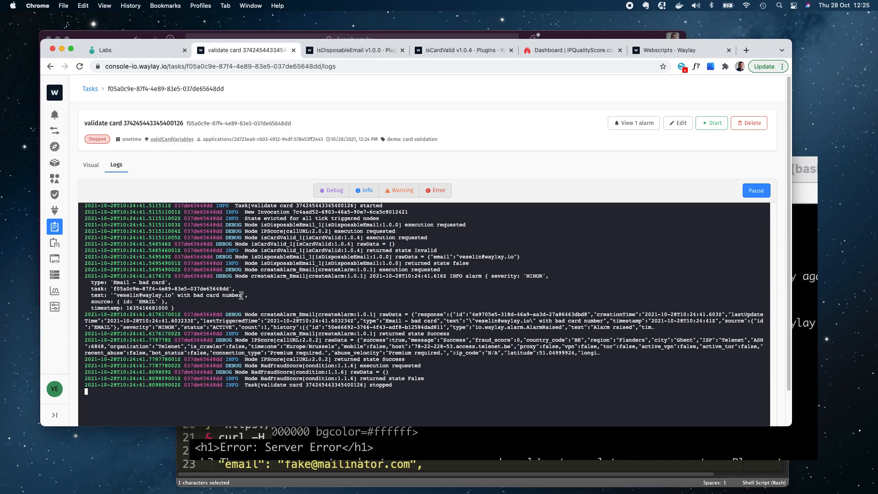
double_click(217, 295)
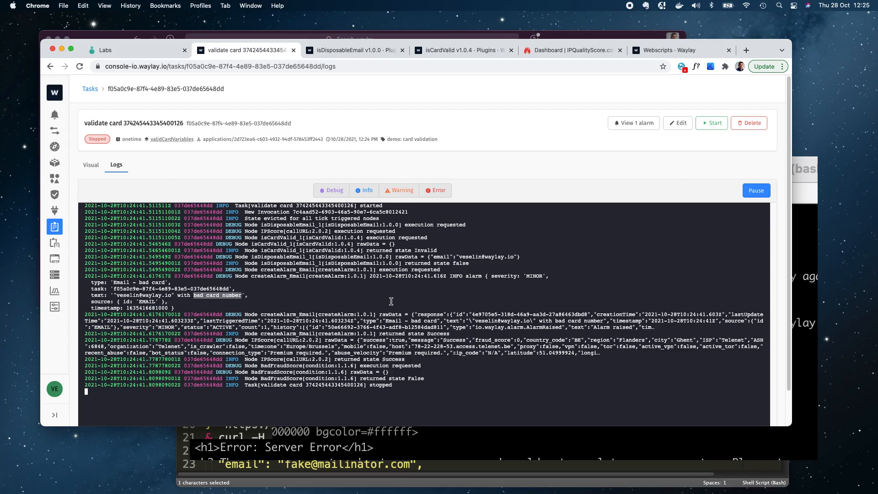
scroll(up, 3)
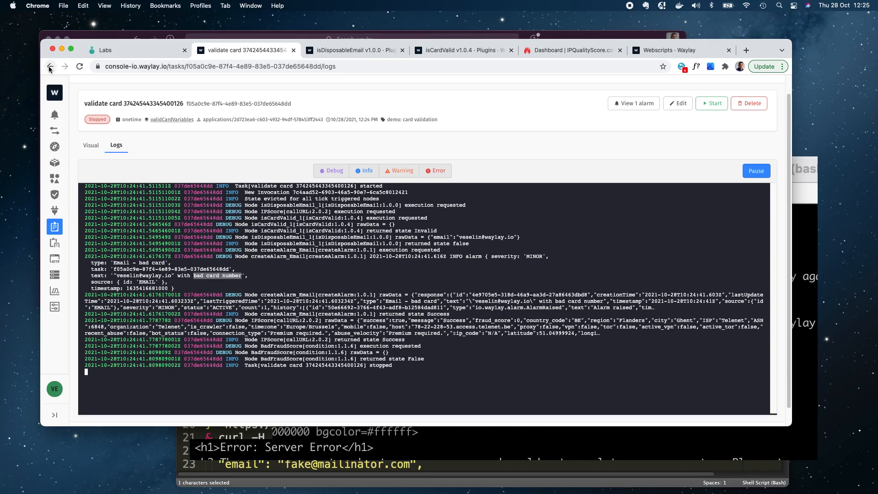
click(90, 145)
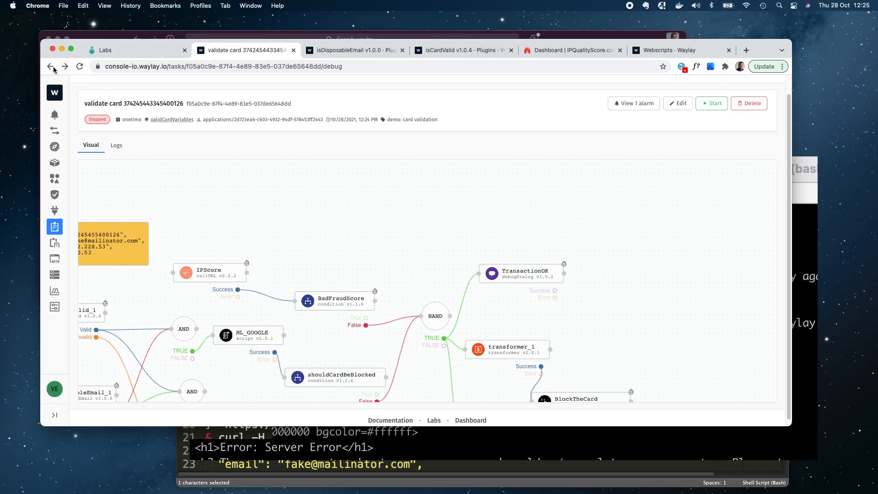
click(50, 65)
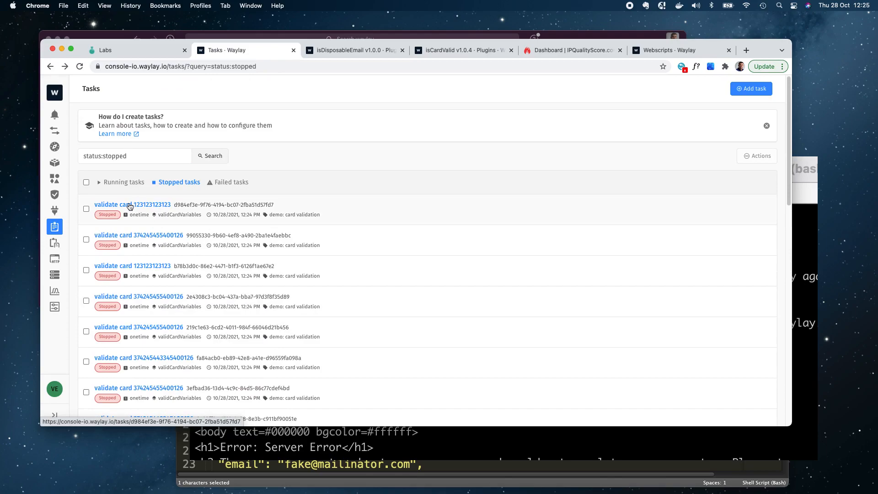
click(132, 204)
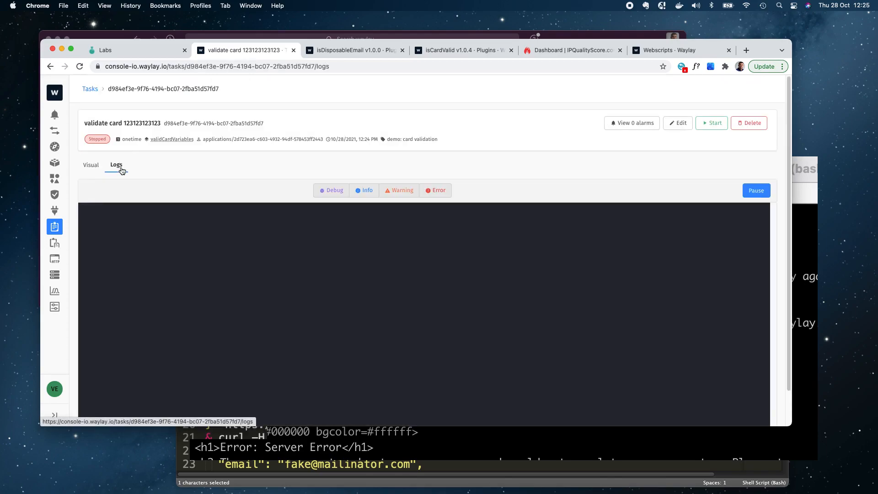
click(115, 165)
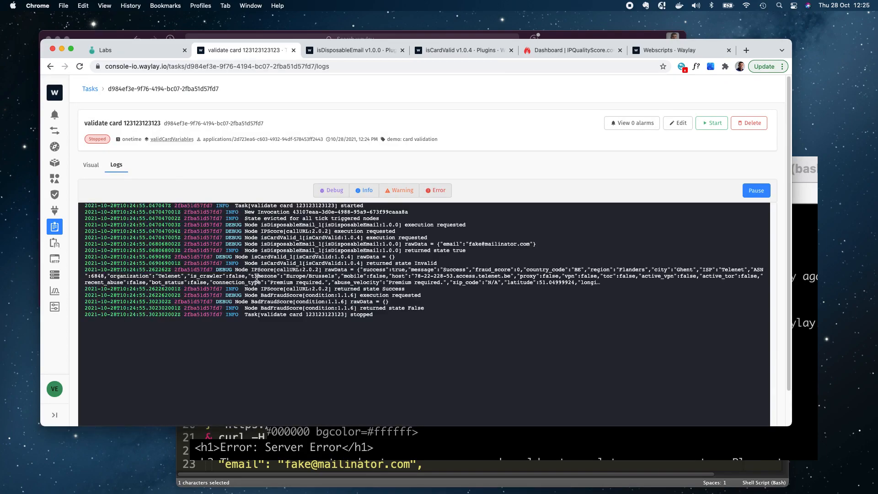
click(172, 139)
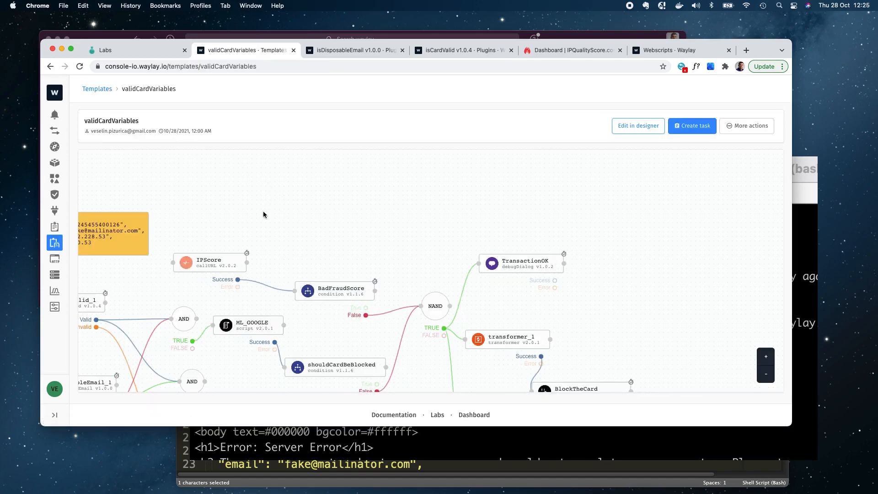
- Edit validCardVariables in the designer to show its card-validation flow and block palette
click(637, 125)
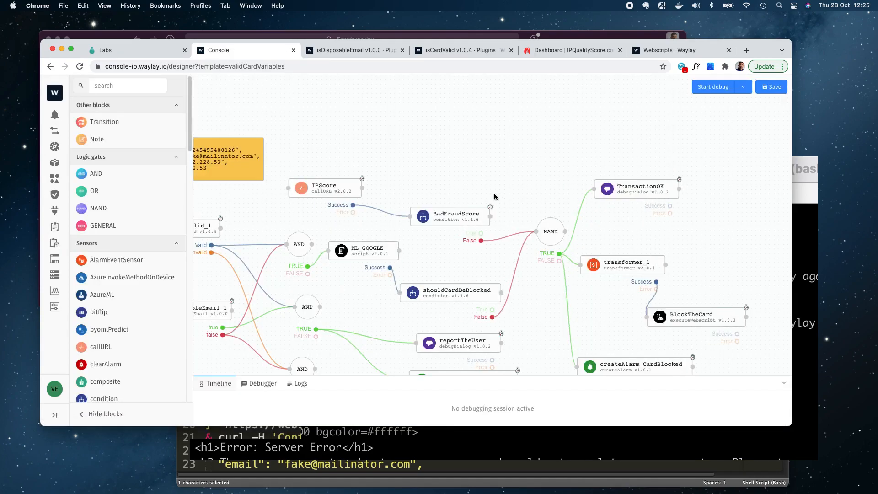
click(695, 317)
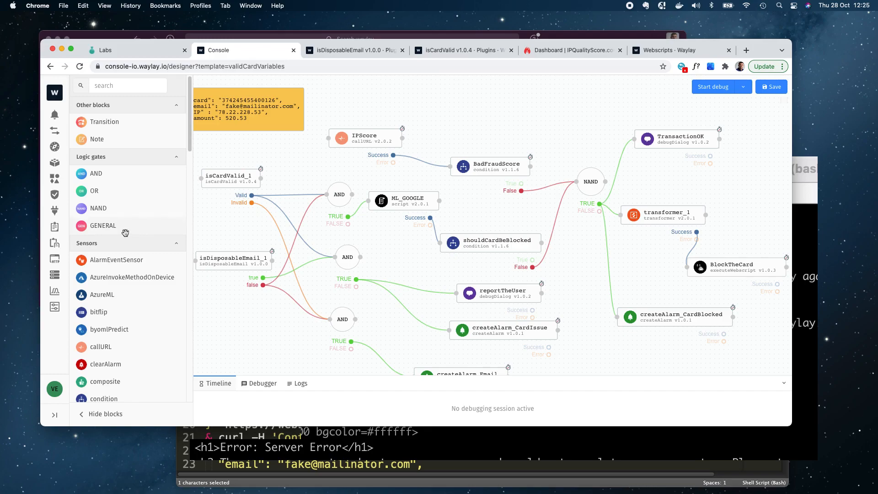
mouse_move(54, 242)
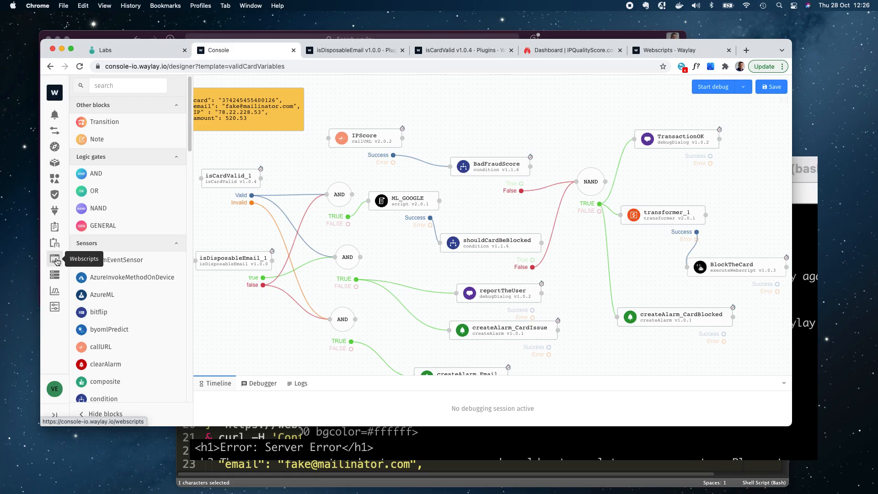
- Leave the unsaved template for Webscripts and view the echo logs with the 'Card blocked' message
click(55, 260)
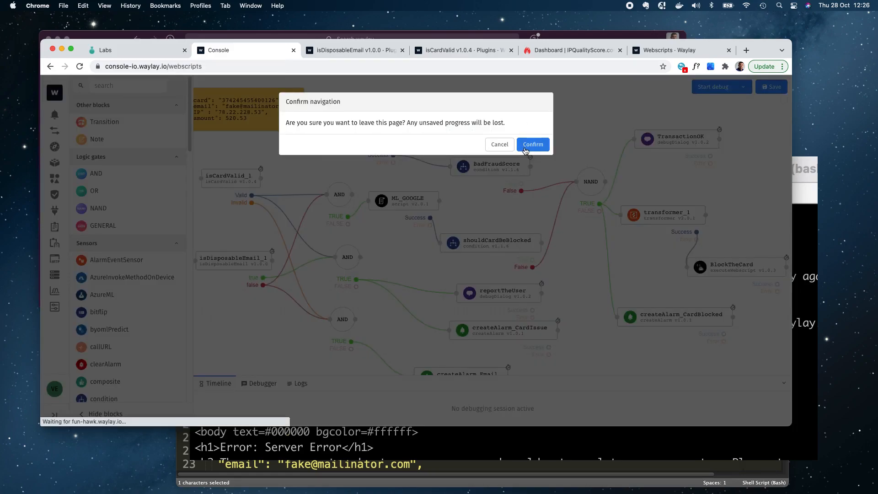
click(532, 144)
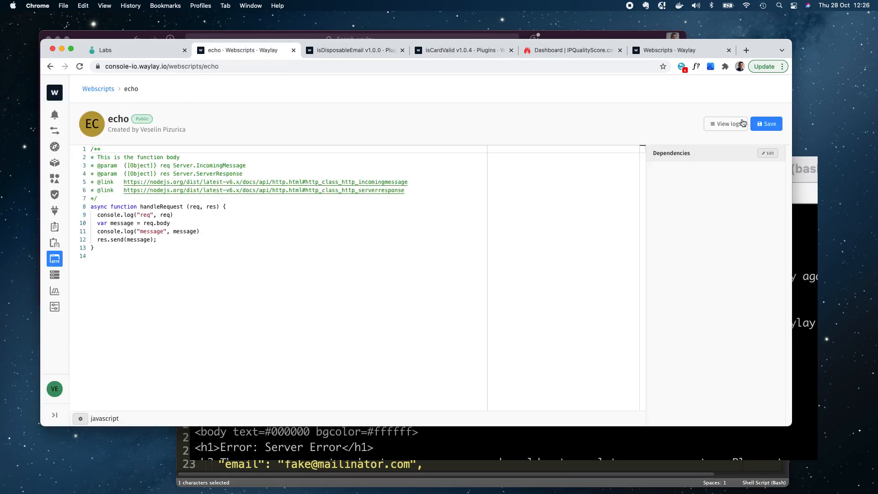
click(726, 124)
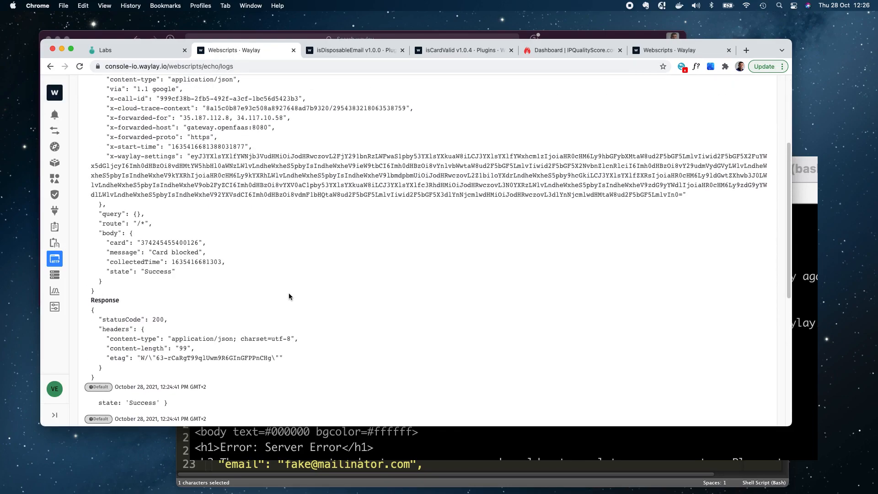
double_click(155, 252)
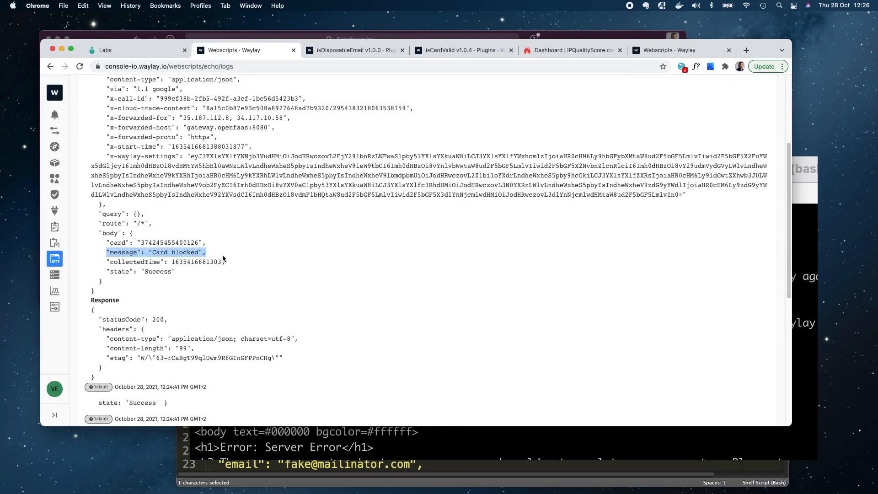